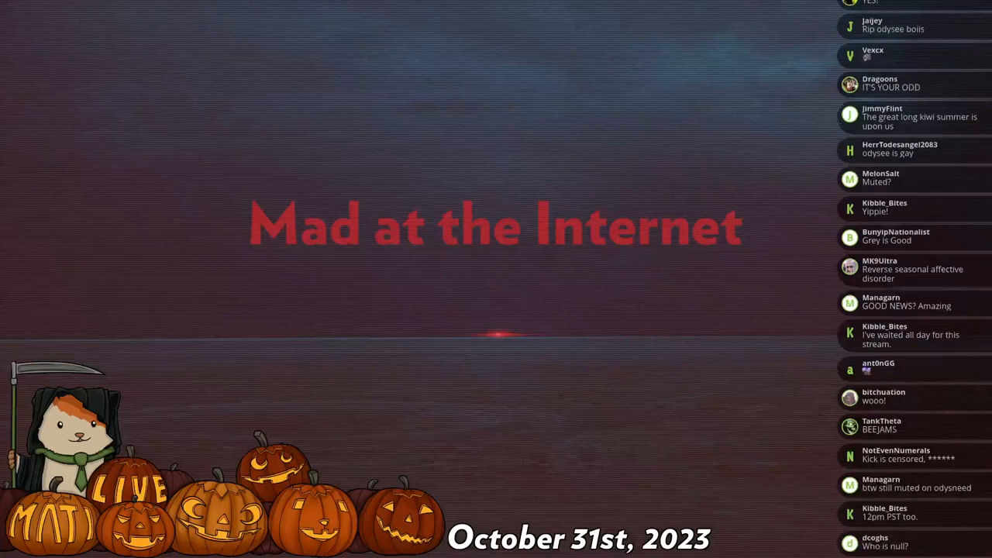
# Scroll down the Kiwi Farms thread to the post with the attached Tenth Circuit order
pyautogui.scroll(-3)
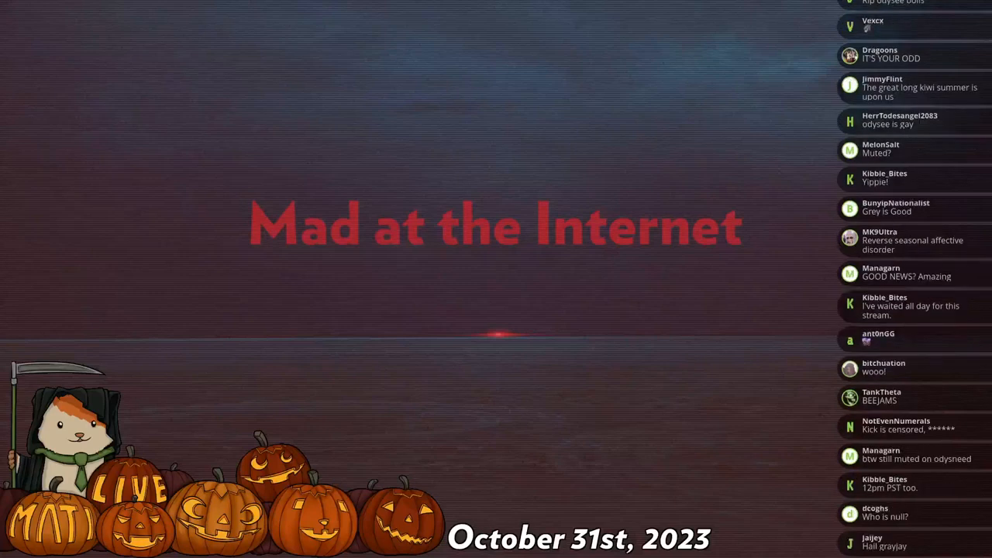
pyautogui.scroll(-3)
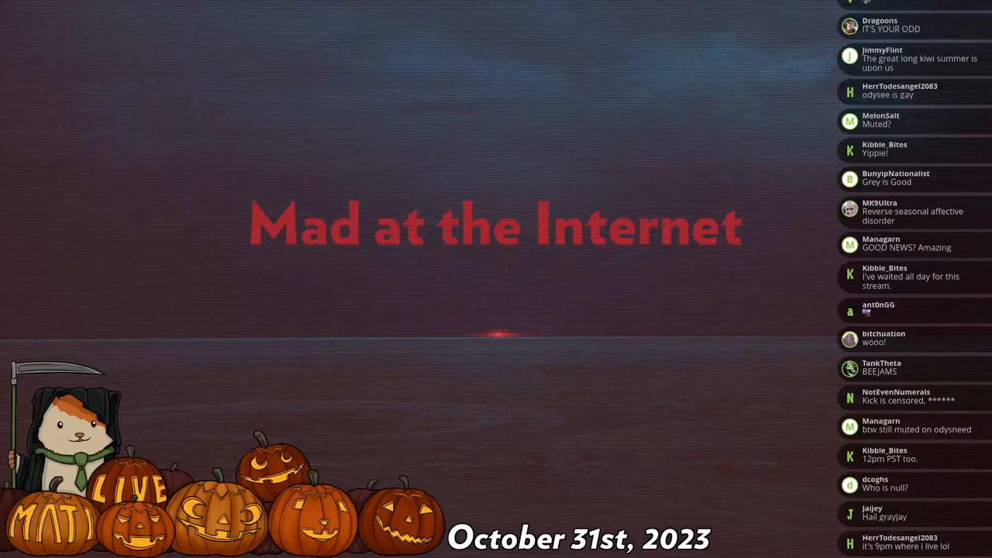
pyautogui.scroll(-3)
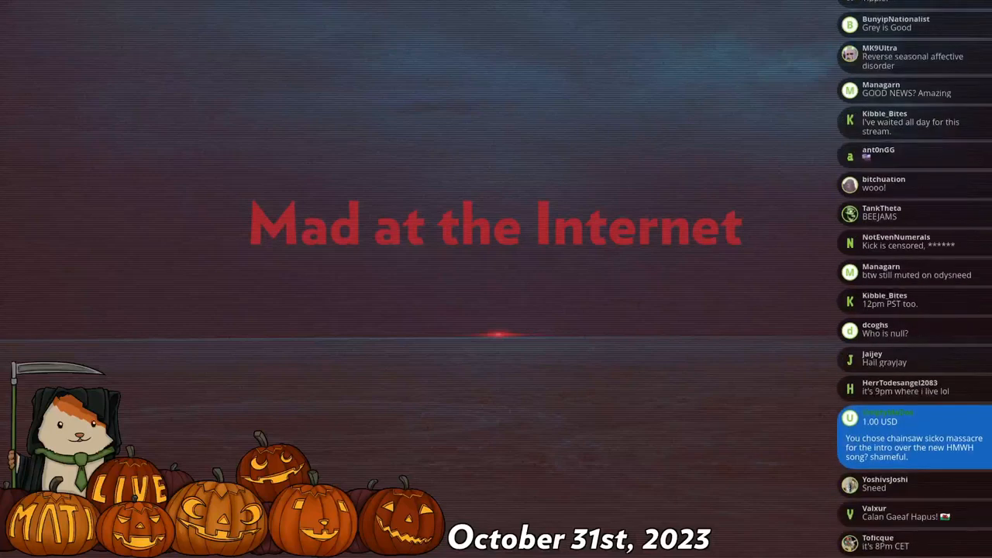
pyautogui.scroll(-3)
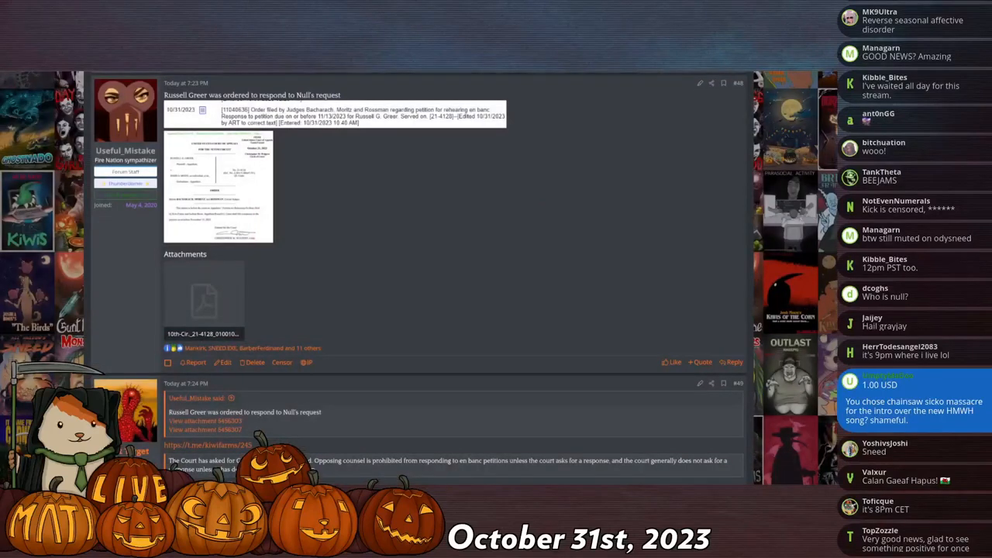
pyautogui.scroll(-3)
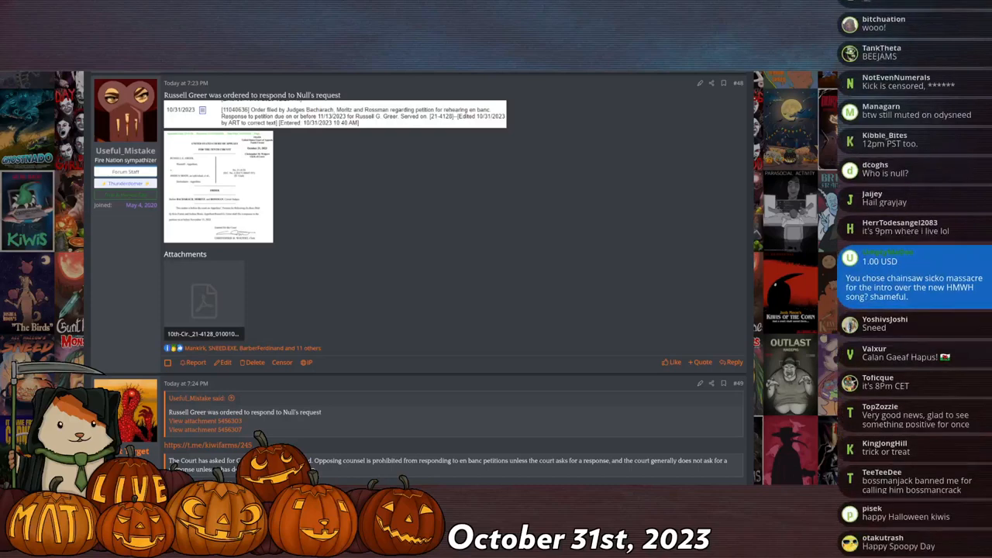
pyautogui.scroll(-3)
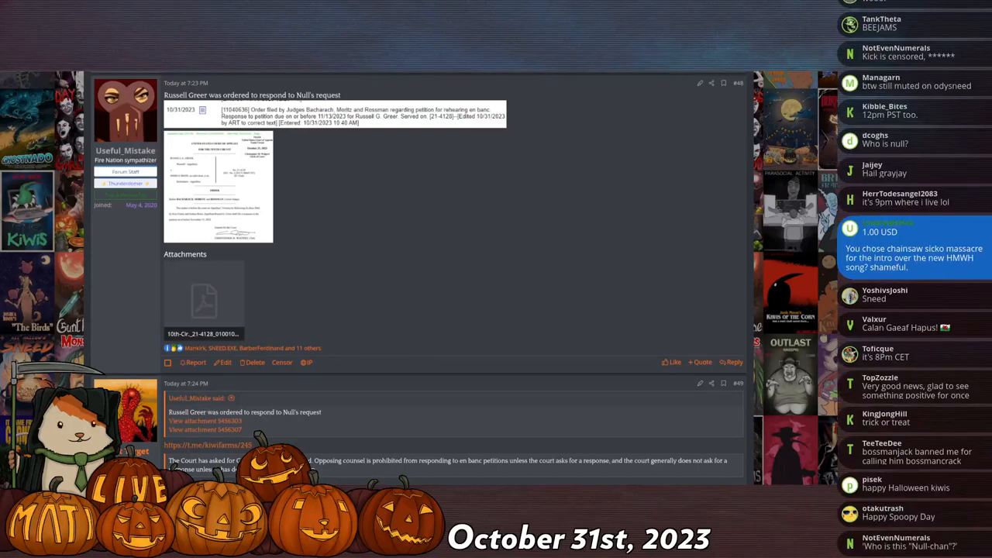
pyautogui.scroll(-3)
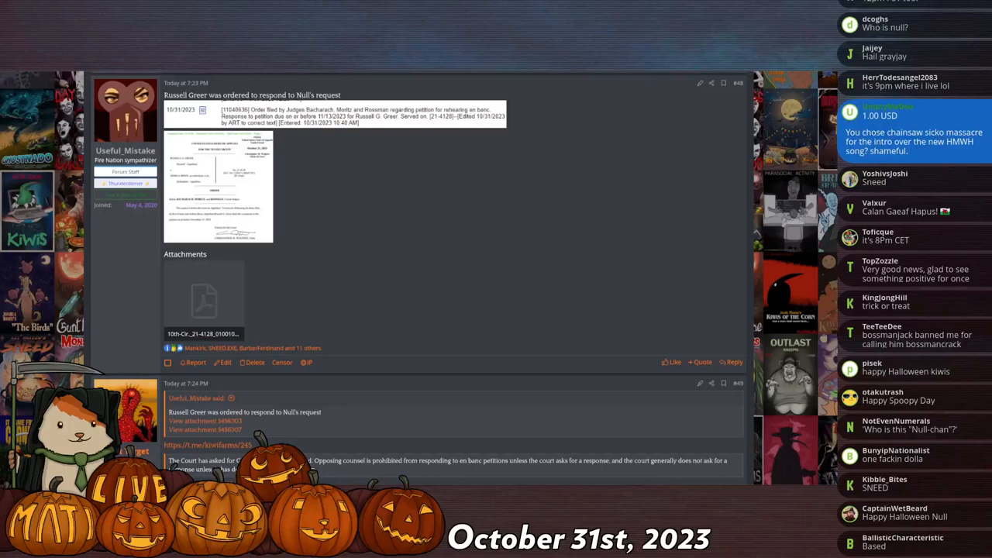
pyautogui.scroll(-3)
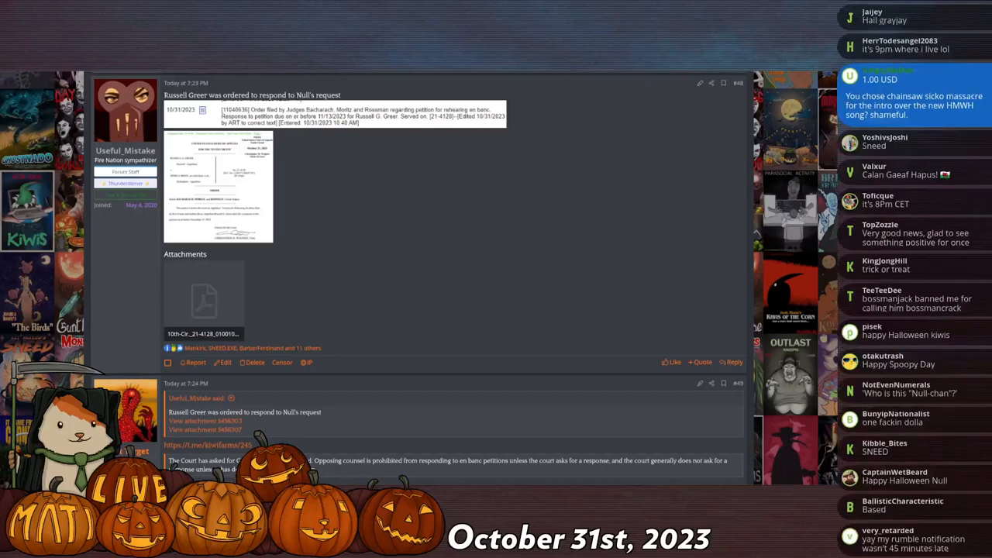
pyautogui.scroll(-3)
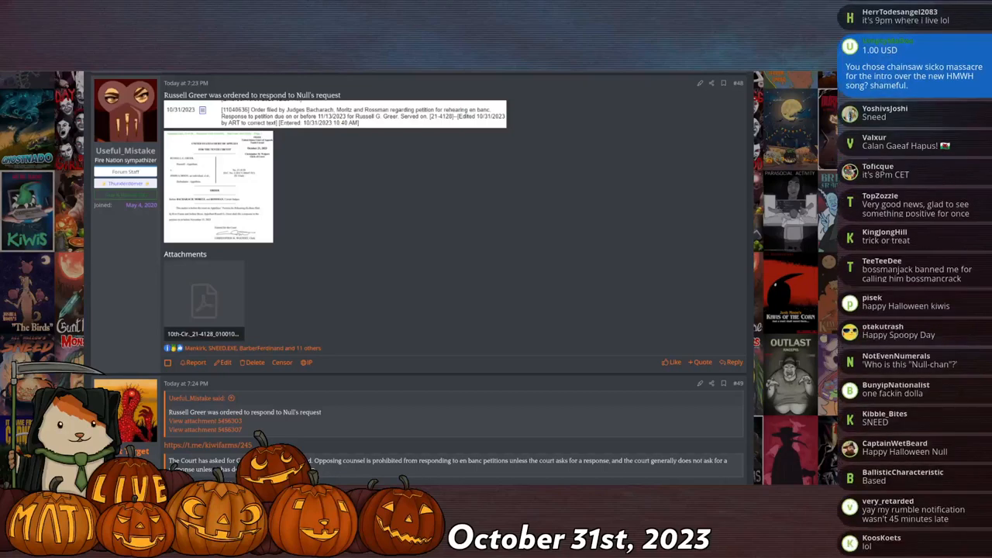
pyautogui.scroll(-3)
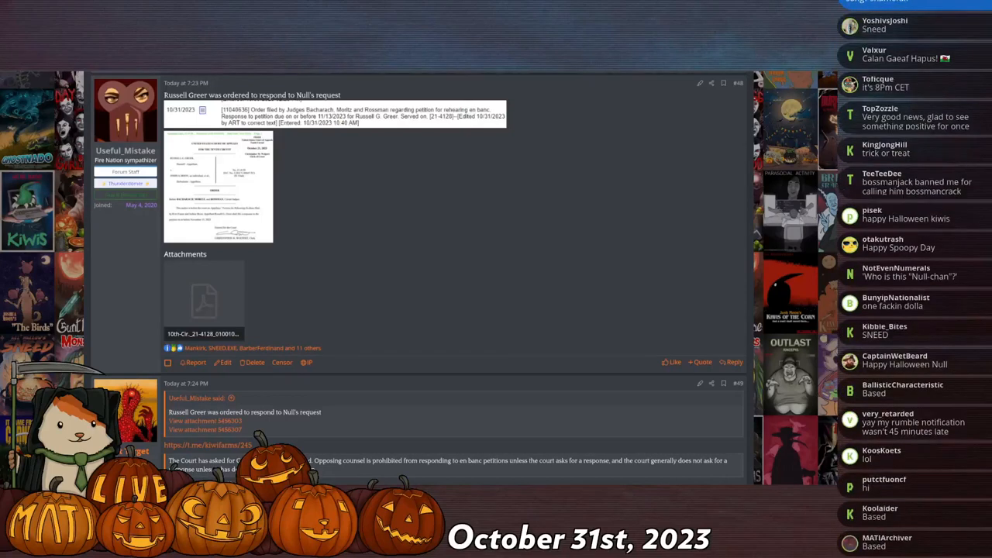
pyautogui.scroll(-3)
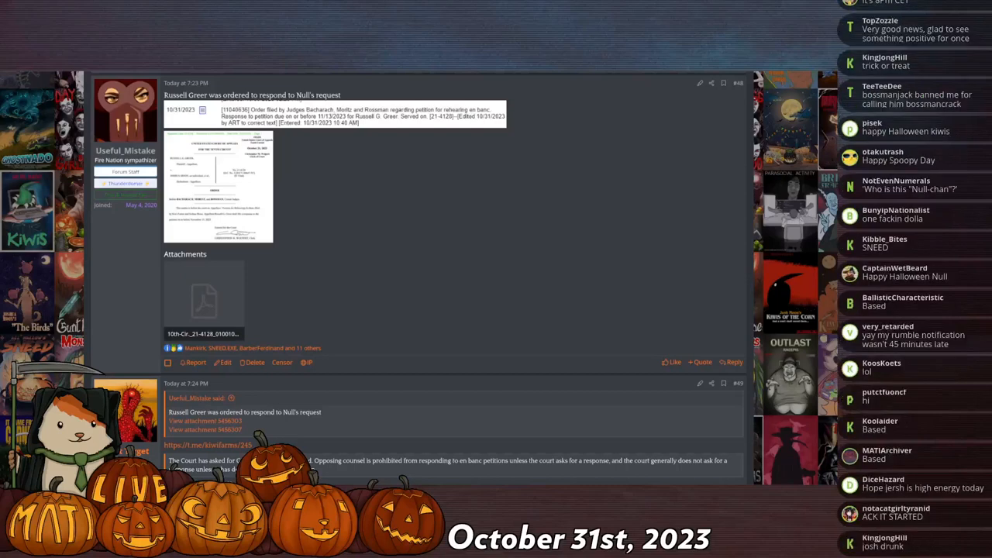
pyautogui.scroll(-3)
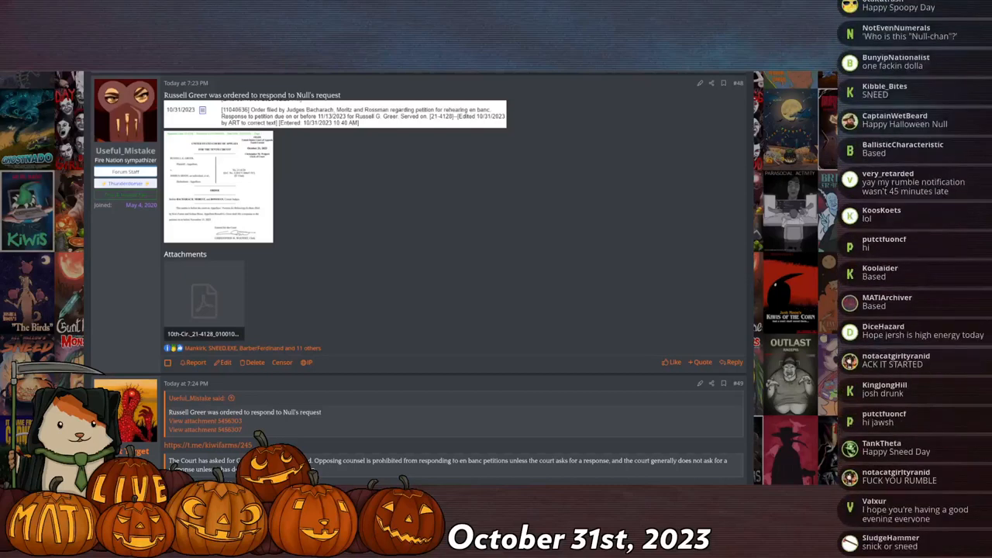
pyautogui.scroll(-3)
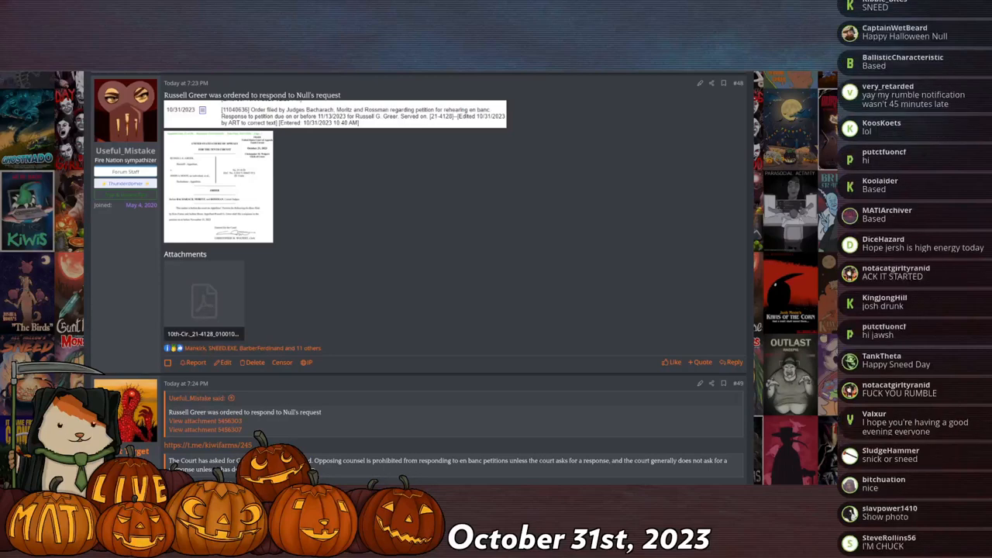
pyautogui.scroll(-3)
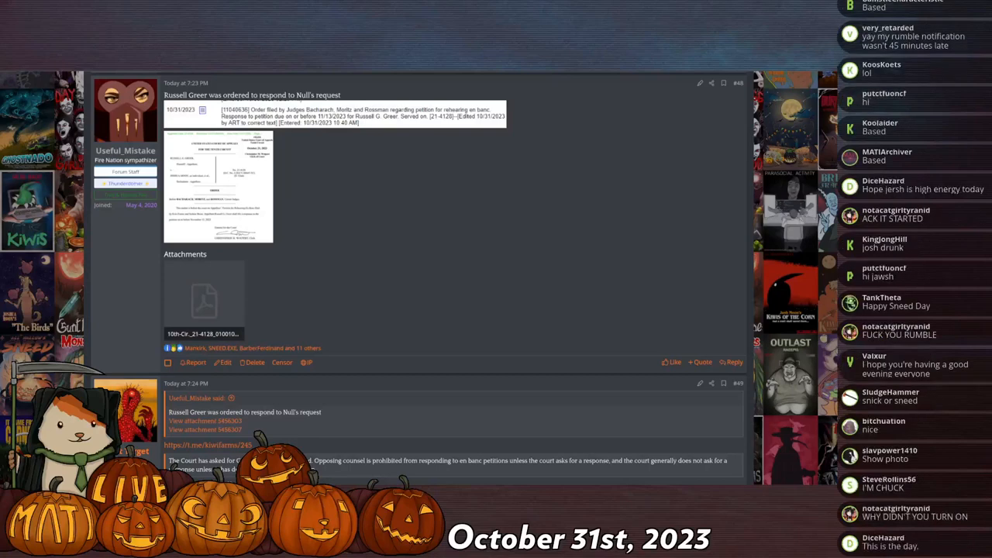
pyautogui.scroll(-3)
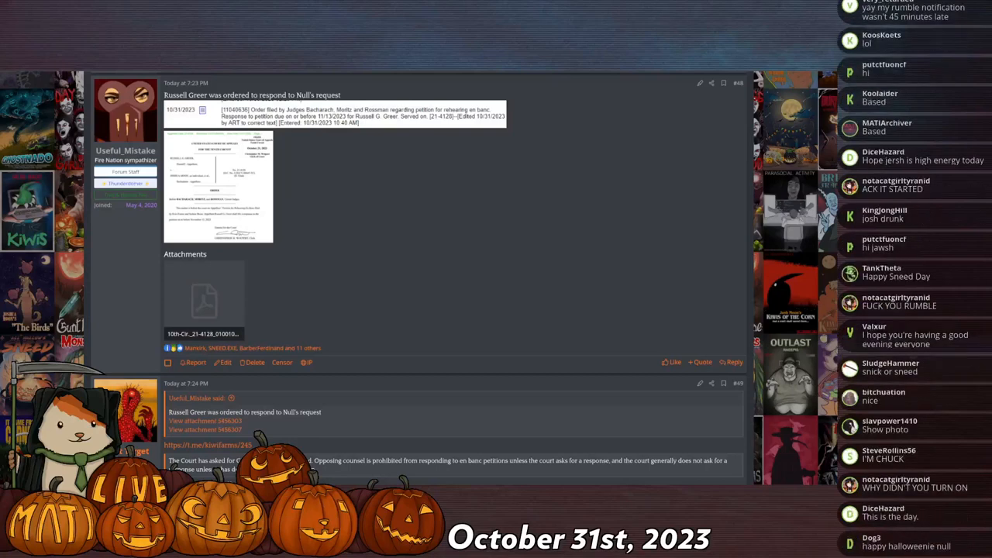
pyautogui.scroll(-3)
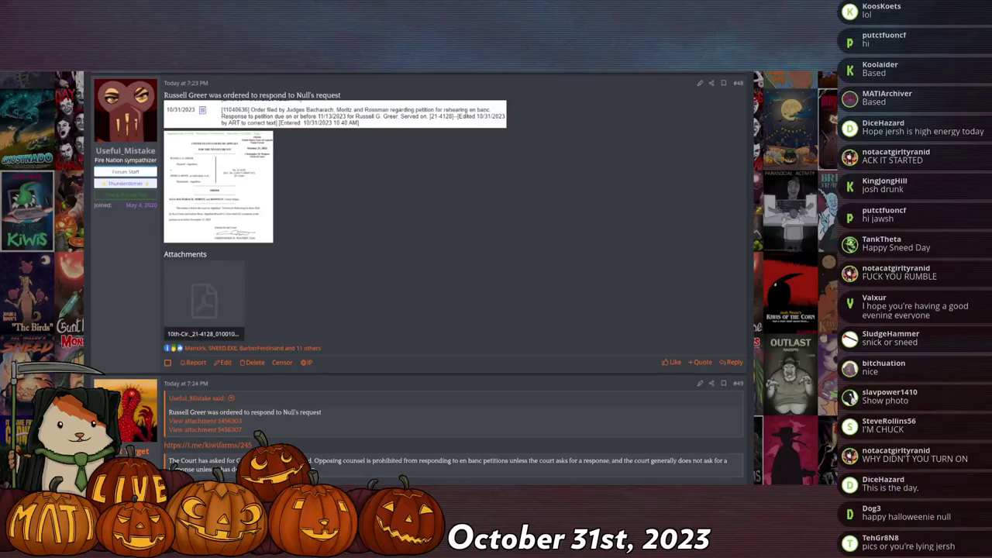
pyautogui.scroll(-3)
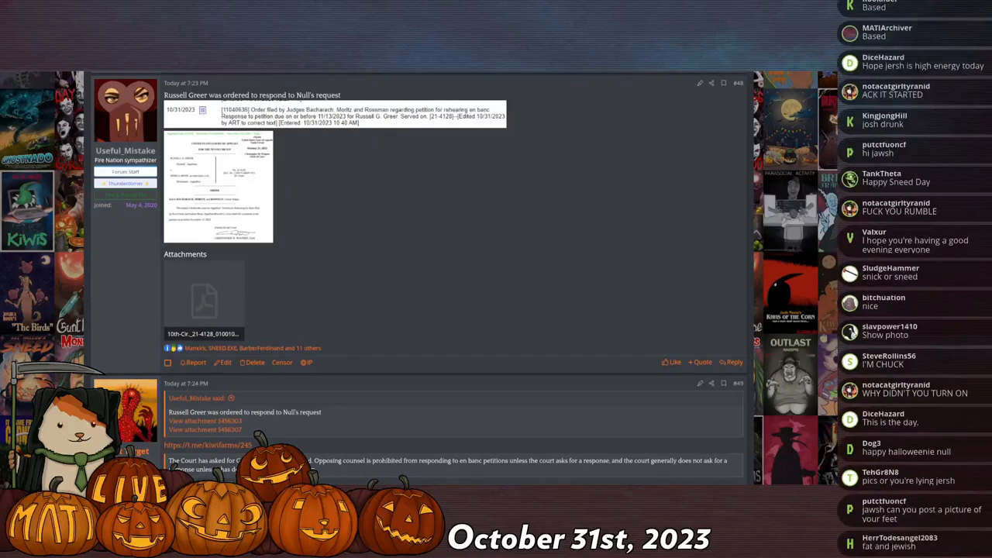
pyautogui.scroll(-3)
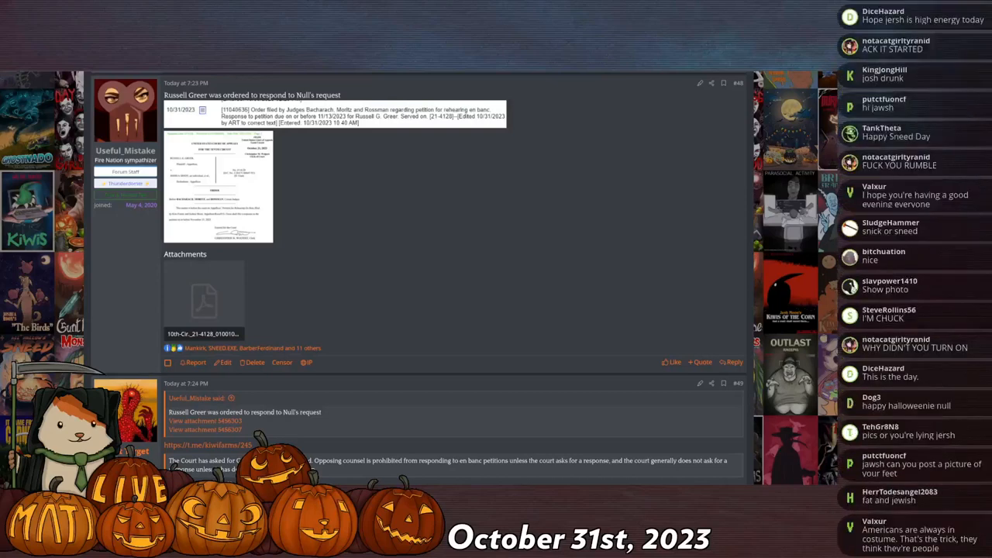
pyautogui.scroll(-3)
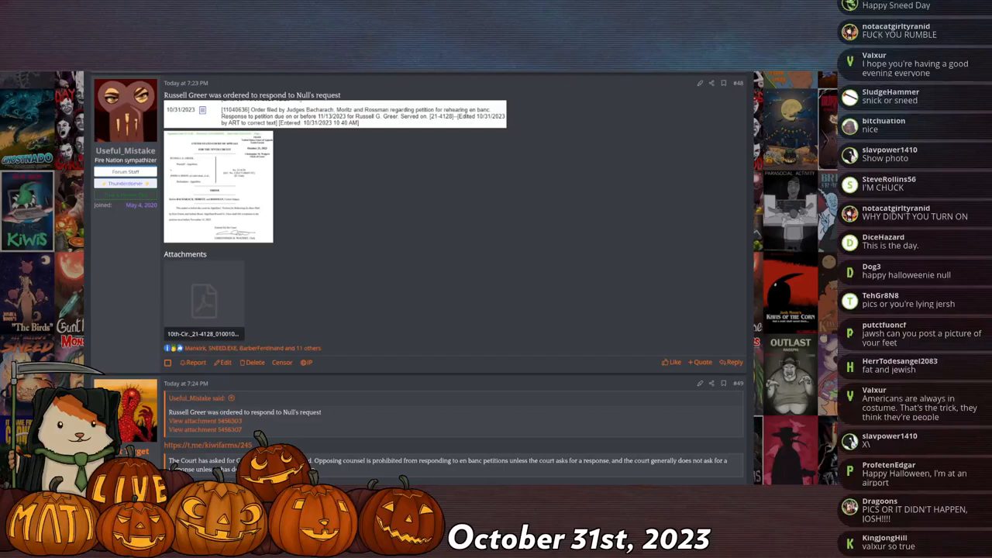
pyautogui.scroll(-3)
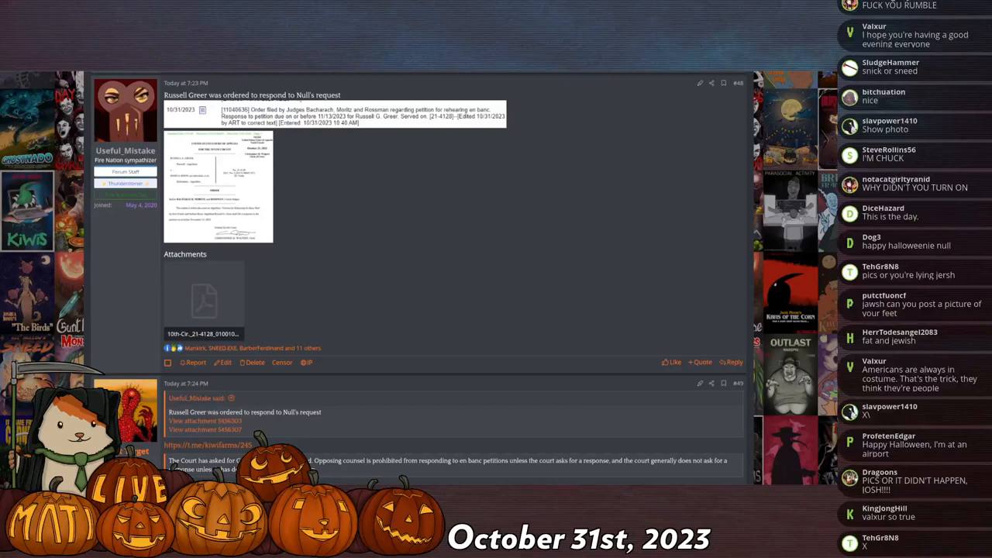
pyautogui.scroll(-3)
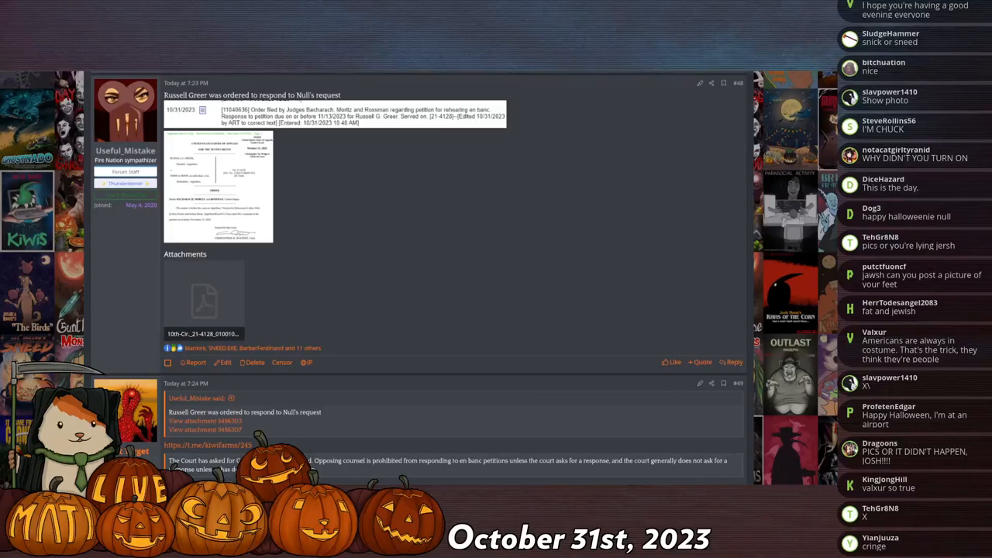
pyautogui.scroll(-3)
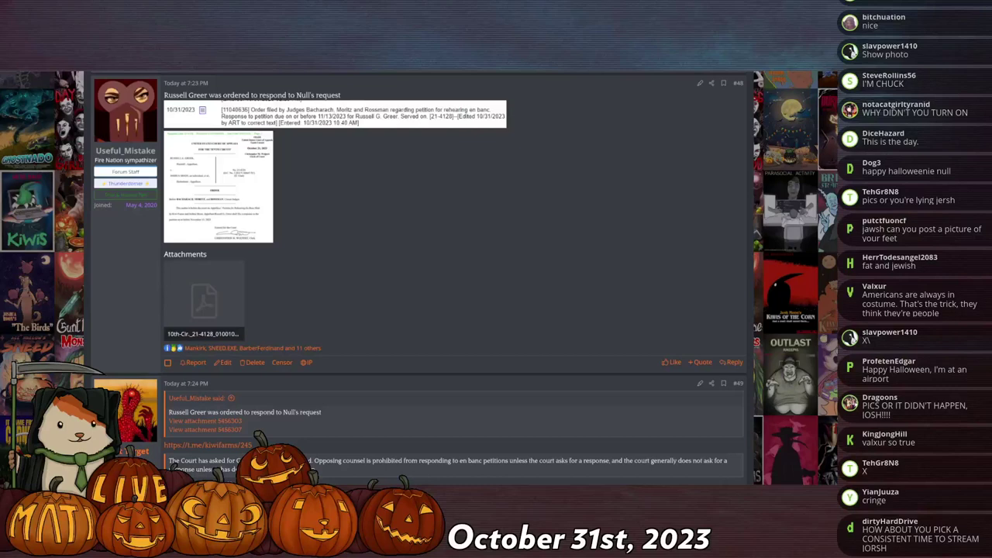
pyautogui.scroll(-3)
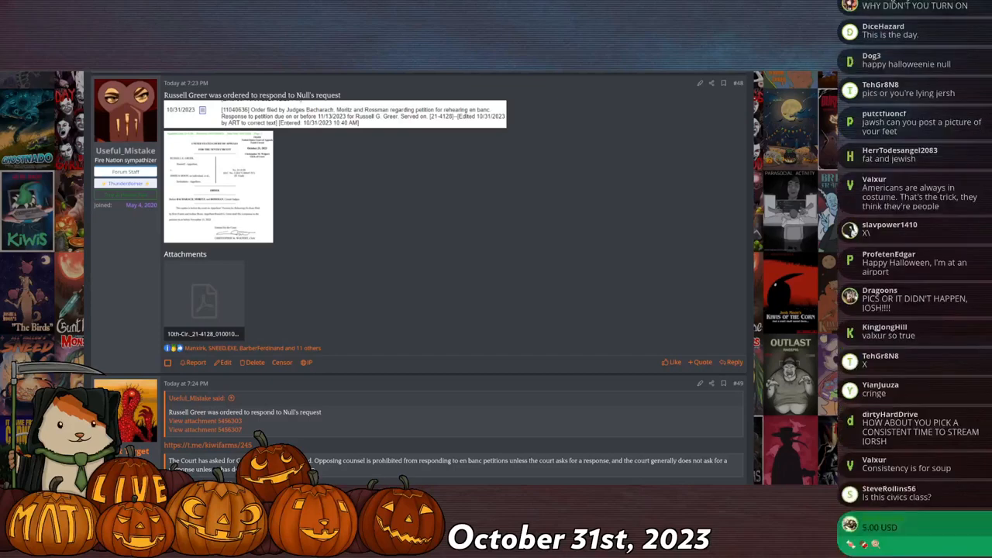
pyautogui.scroll(-3)
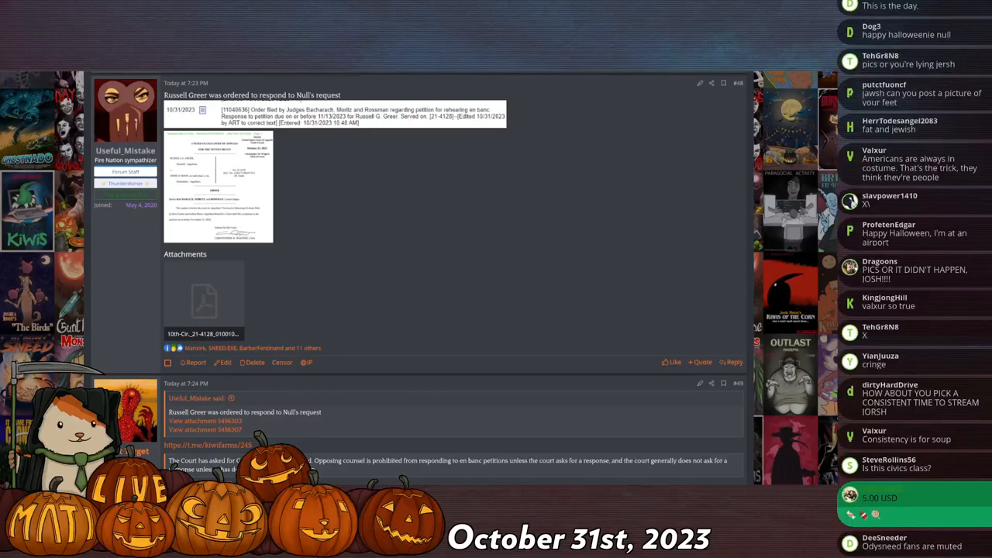
pyautogui.scroll(-3)
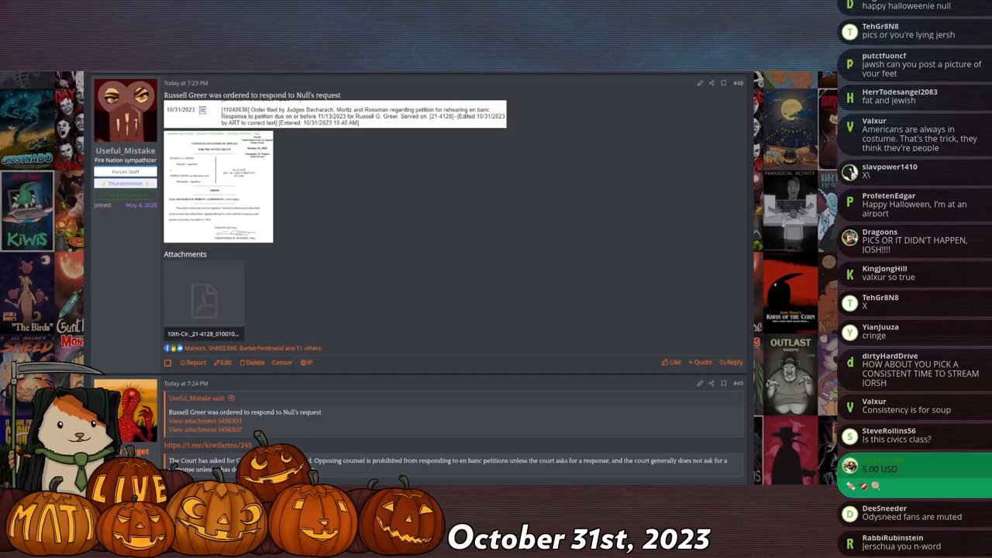
pyautogui.scroll(-3)
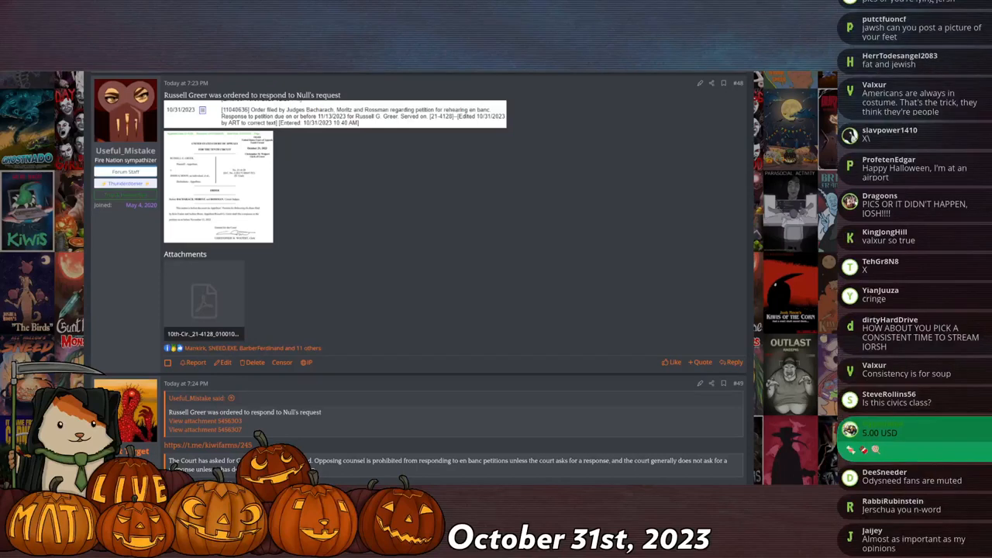
pyautogui.scroll(-3)
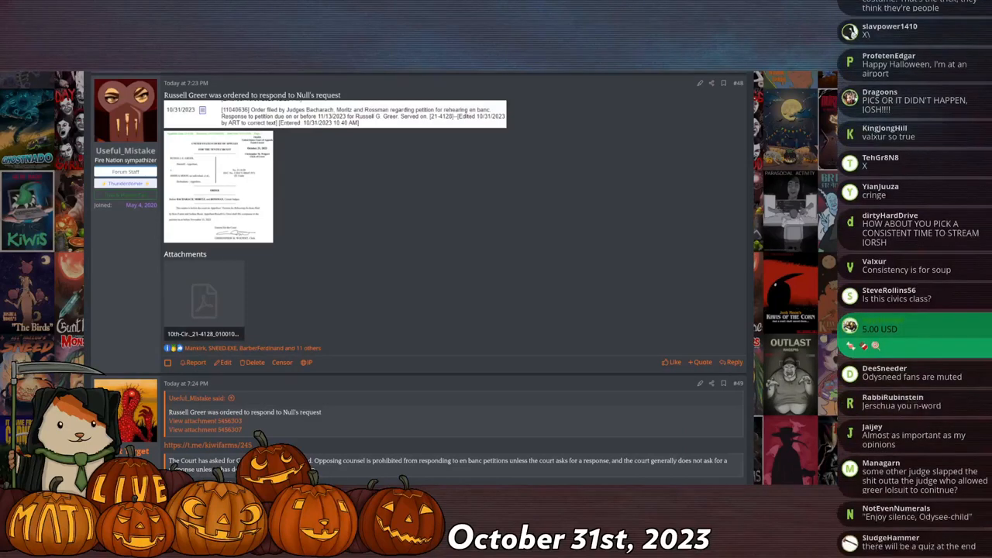
pyautogui.scroll(-3)
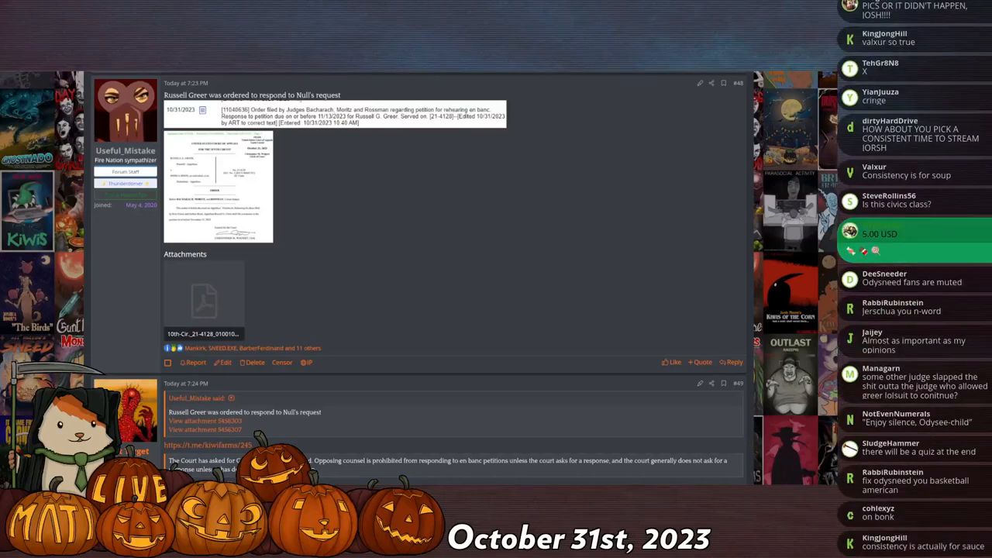
pyautogui.scroll(-3)
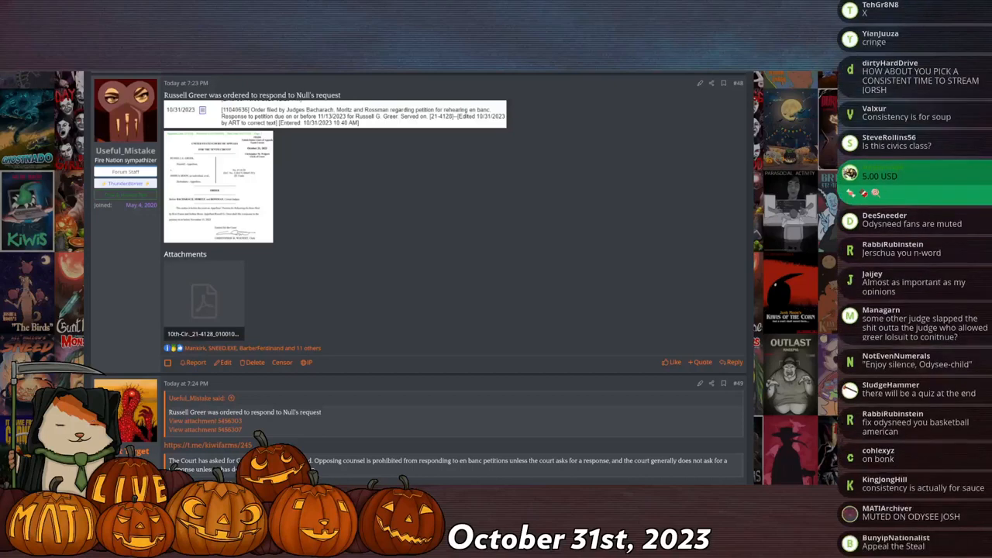
pyautogui.scroll(-3)
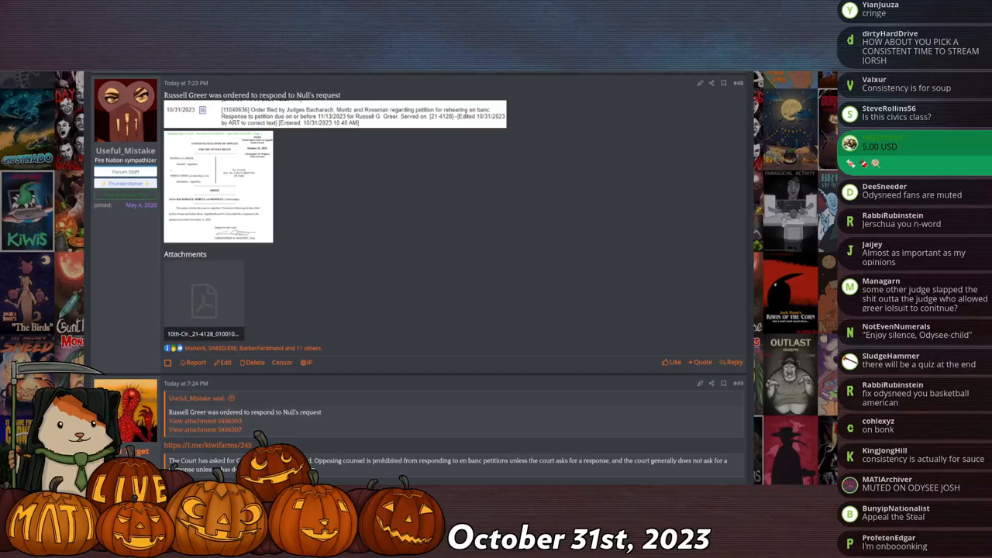
pyautogui.scroll(-3)
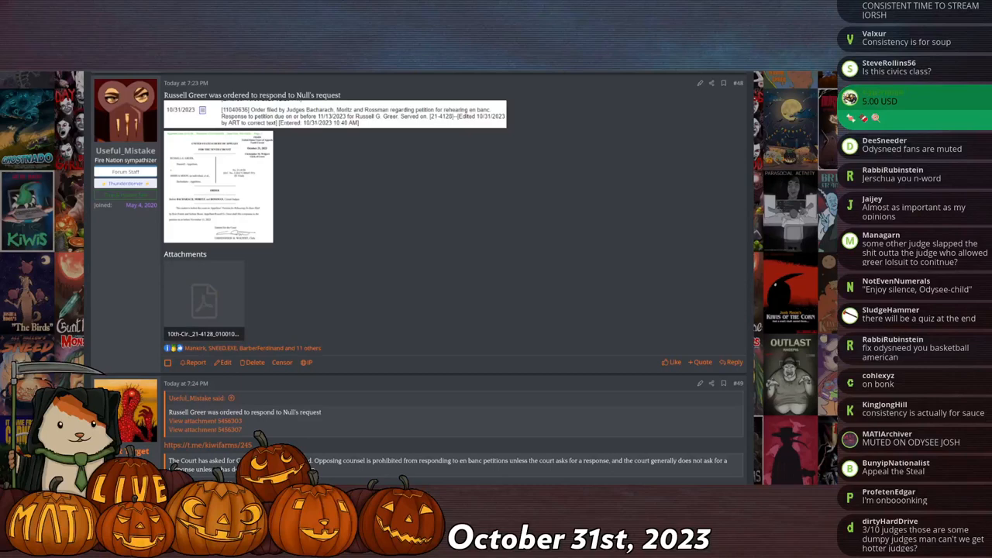
pyautogui.scroll(-3)
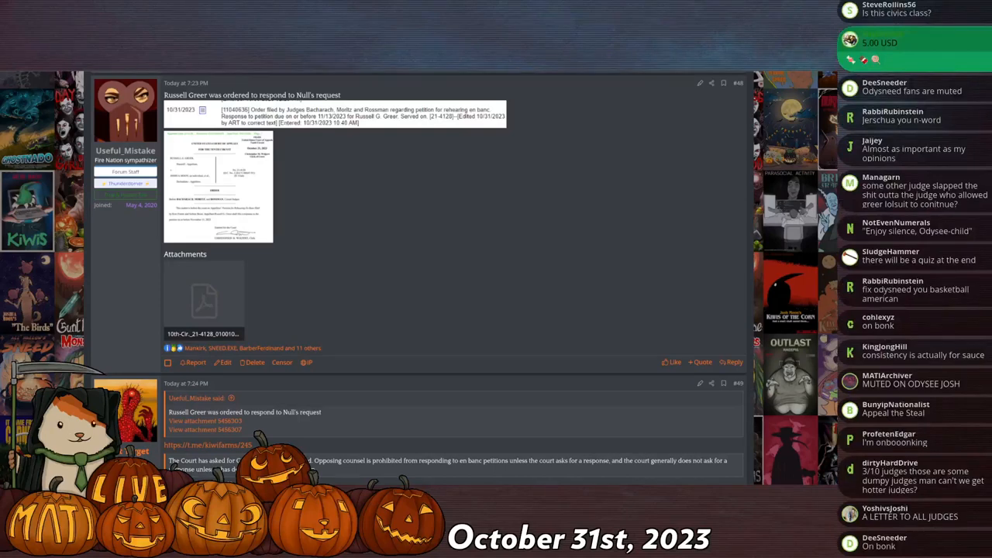
pyautogui.scroll(-3)
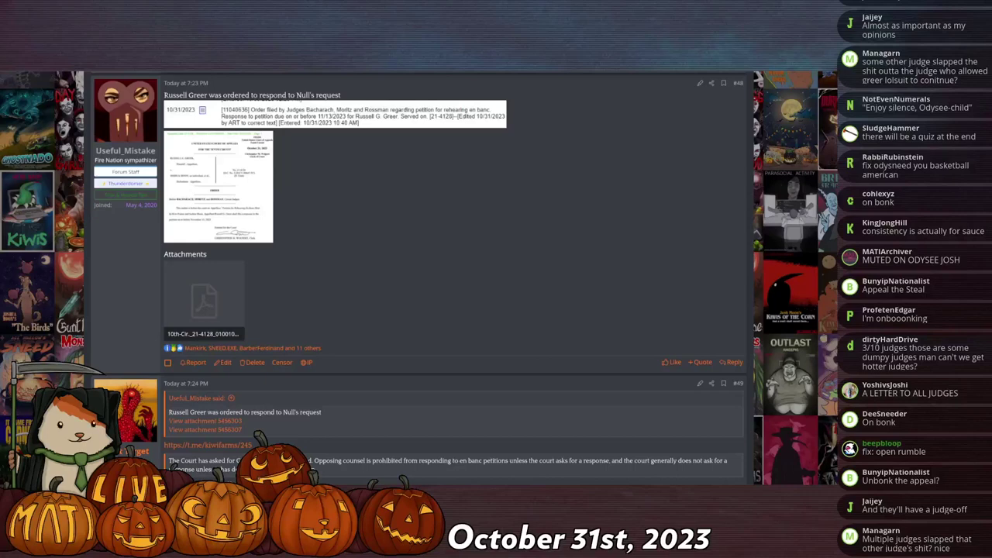
pyautogui.scroll(-3)
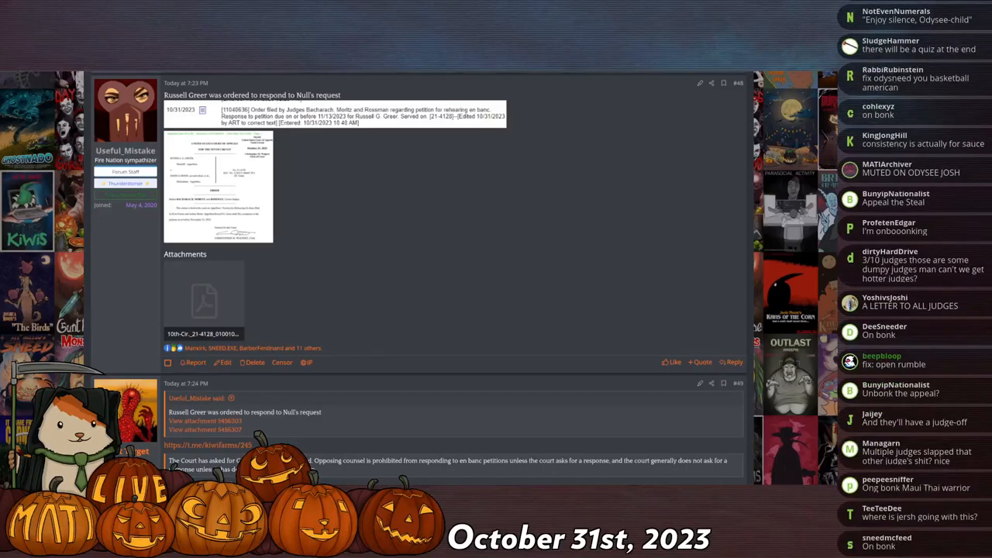
pyautogui.scroll(-3)
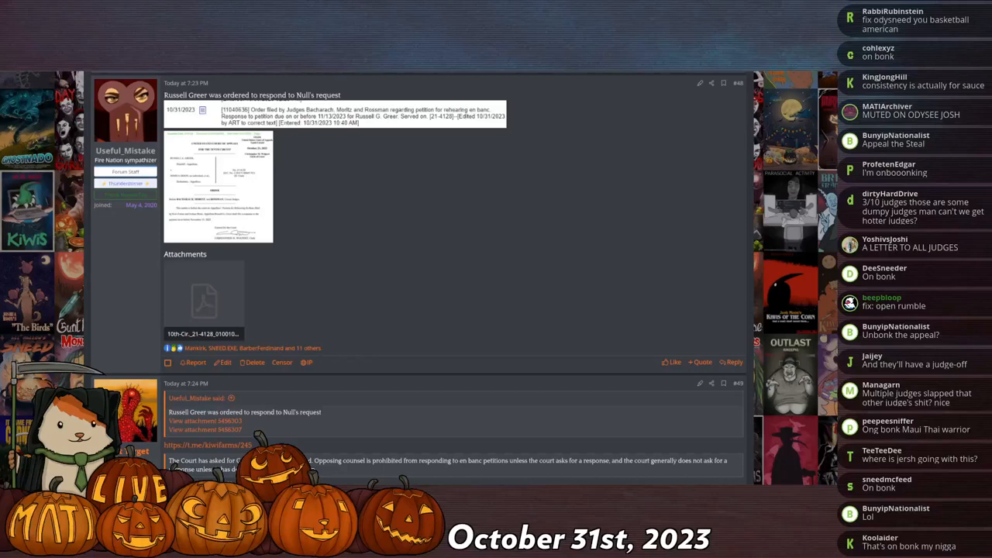
pyautogui.scroll(-3)
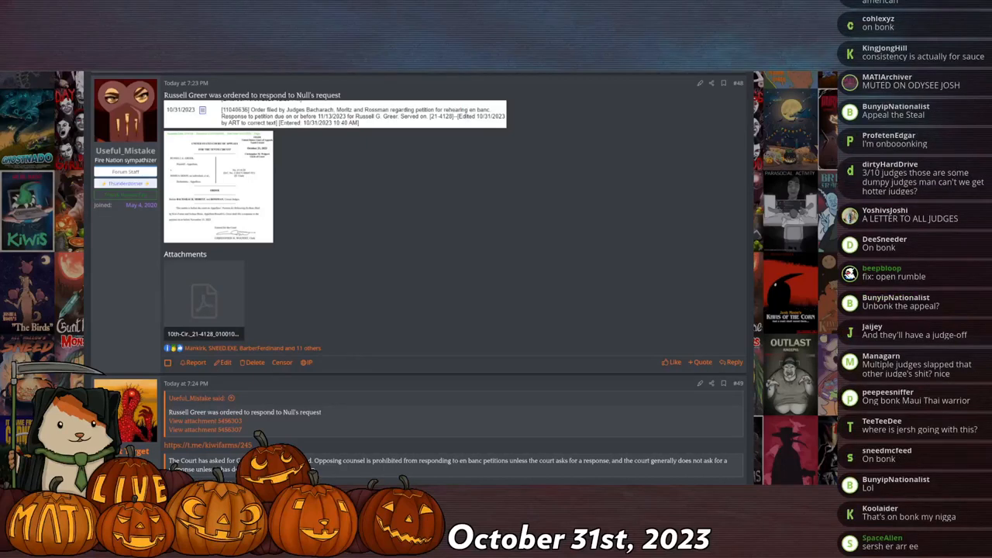
pyautogui.scroll(3)
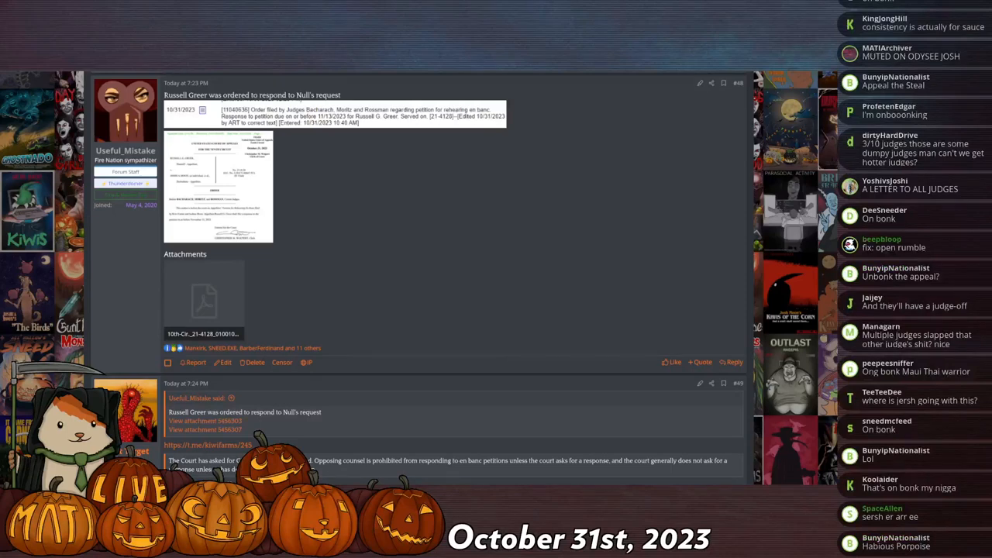
pyautogui.scroll(-3)
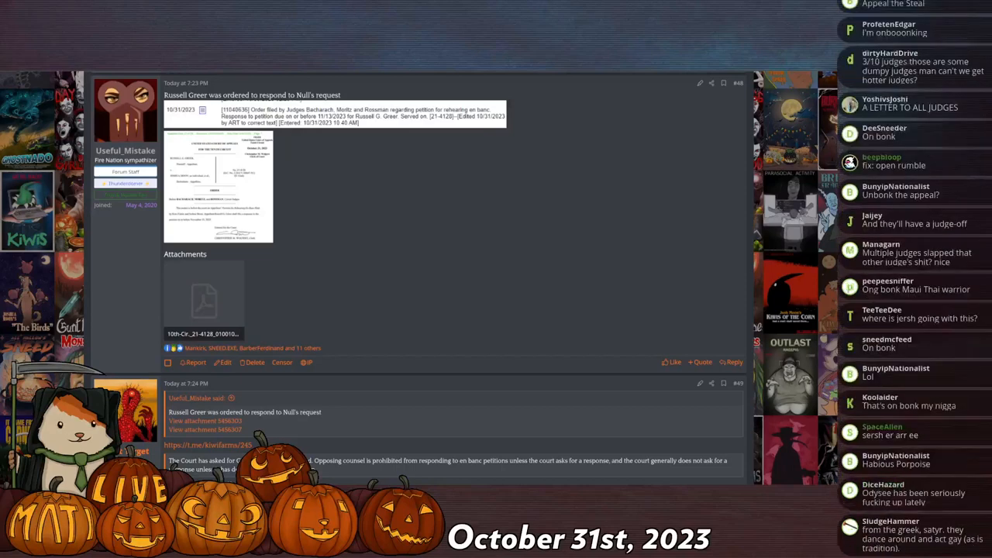
pyautogui.scroll(-3)
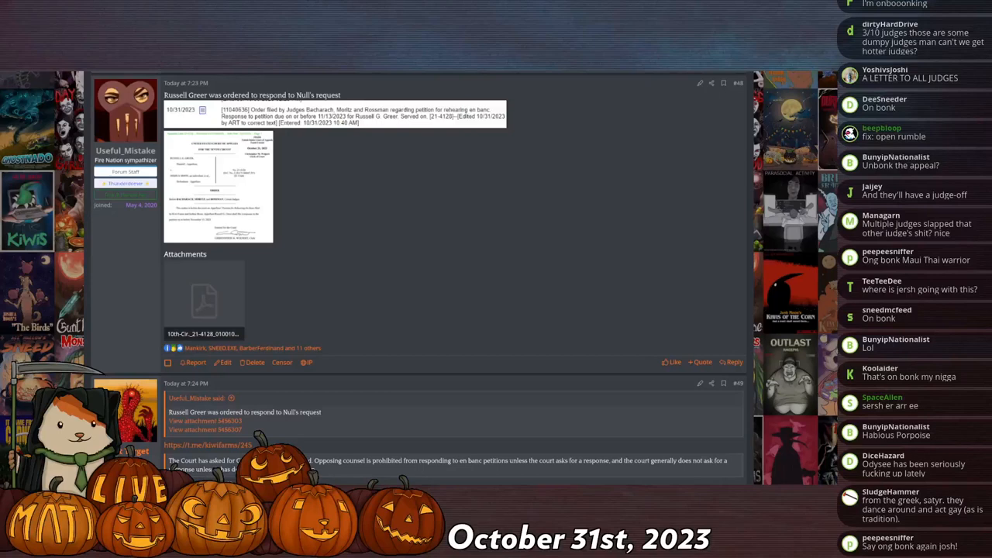
pyautogui.scroll(-3)
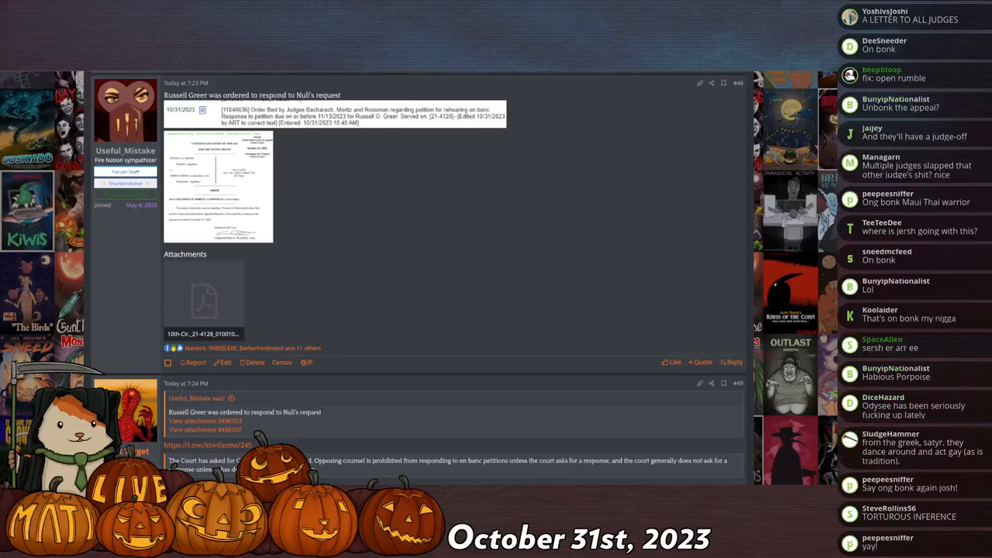
pyautogui.scroll(-3)
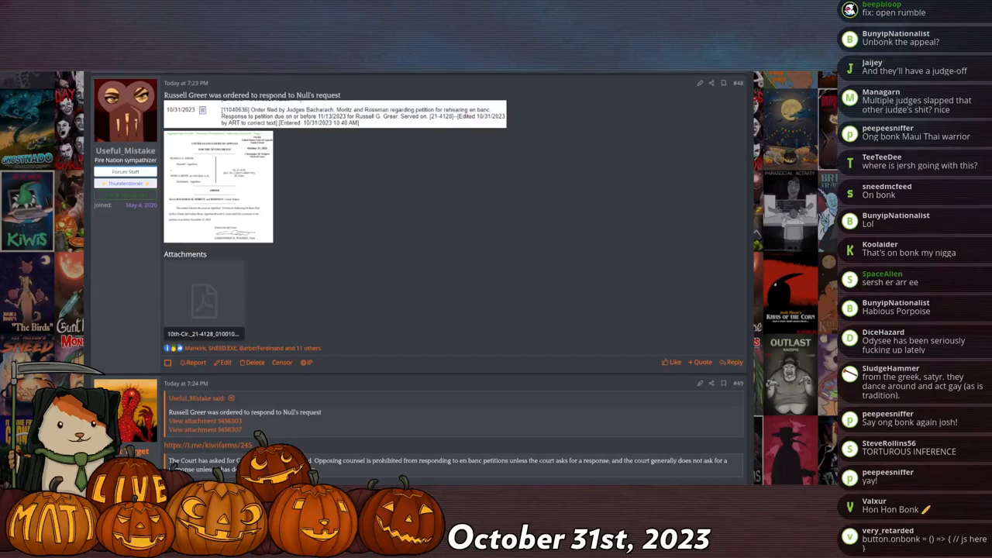
pyautogui.scroll(-3)
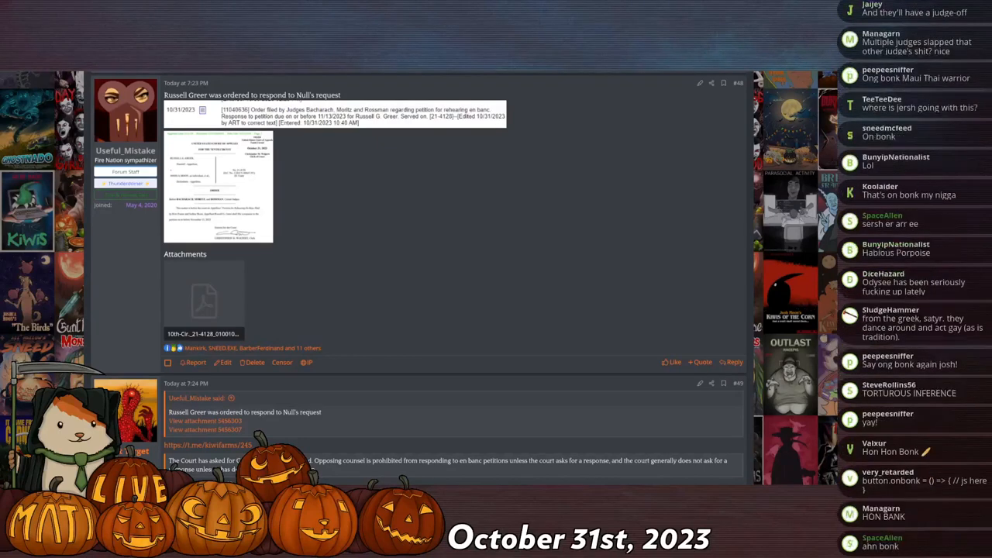
pyautogui.scroll(-3)
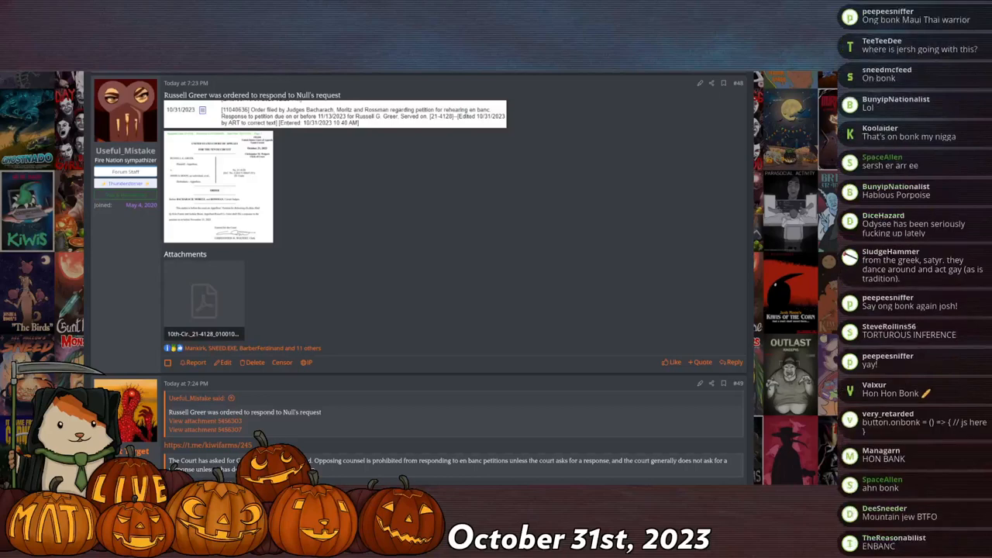
pyautogui.scroll(-3)
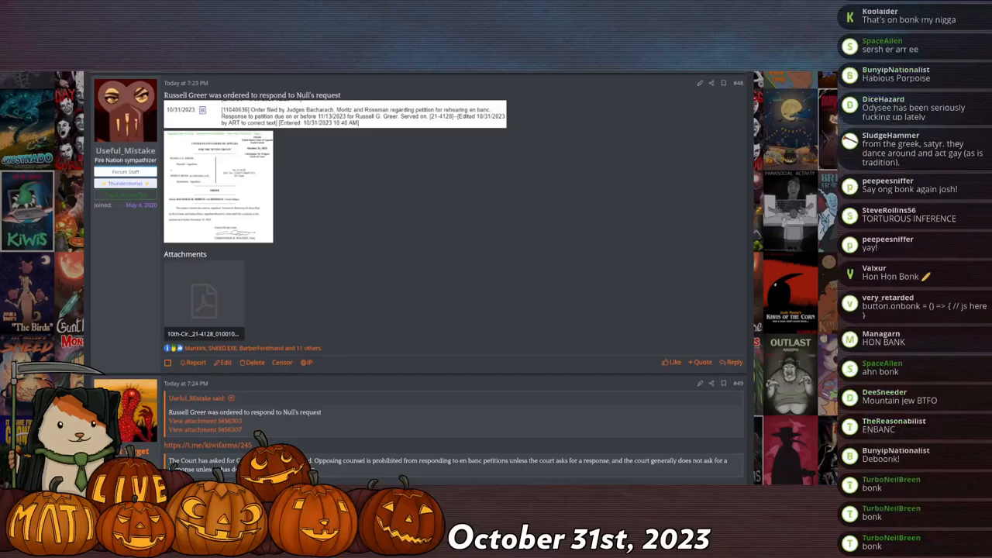
pyautogui.scroll(-3)
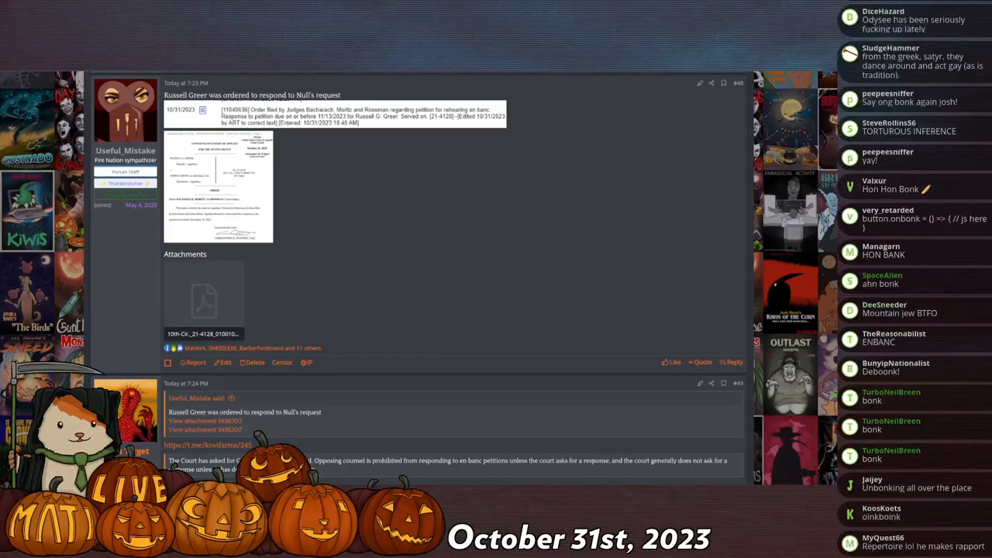
pyautogui.scroll(-3)
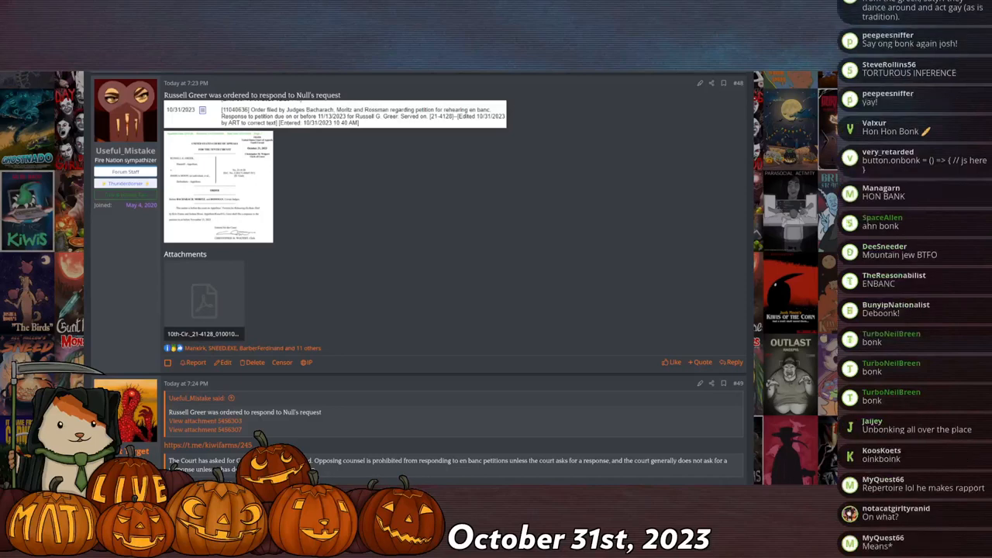
pyautogui.scroll(-3)
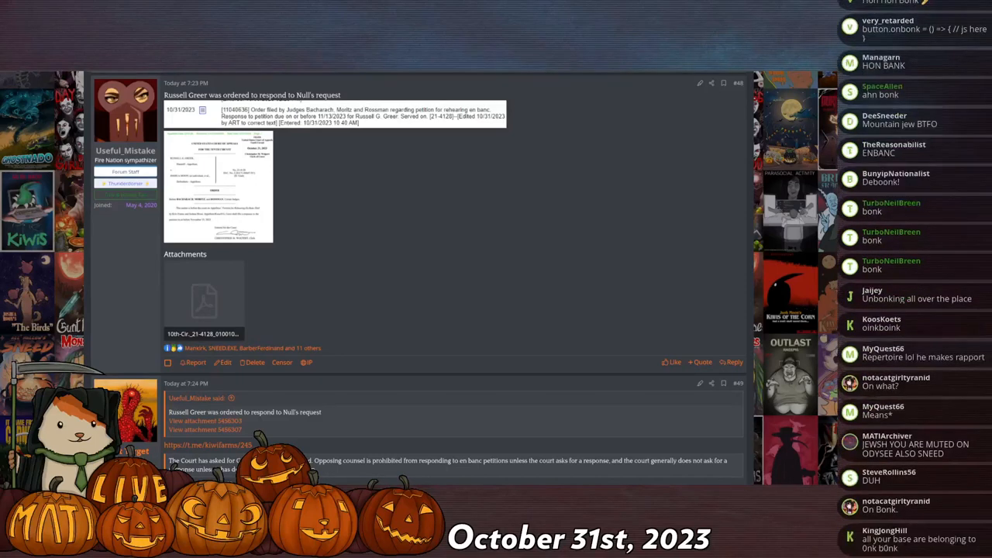
pyautogui.scroll(-3)
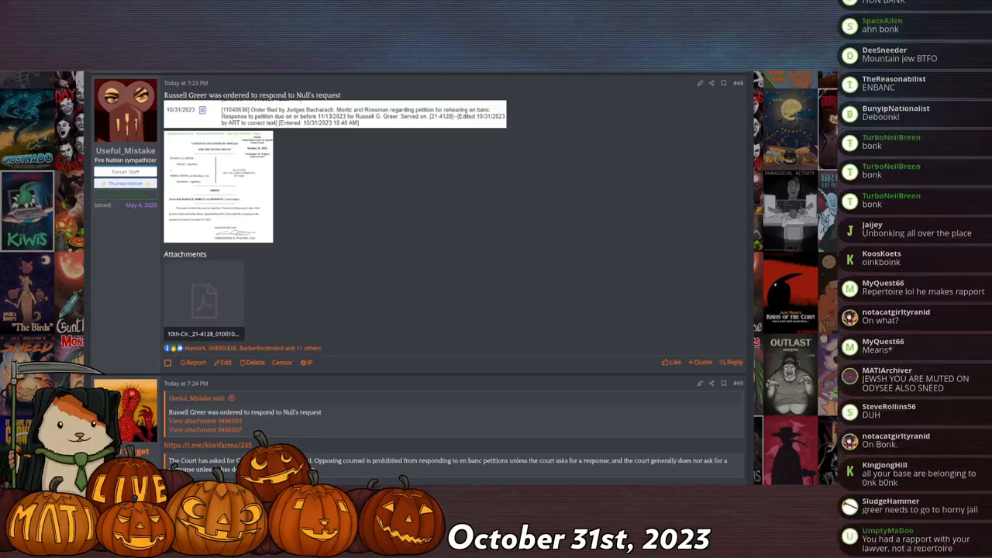
pyautogui.scroll(-3)
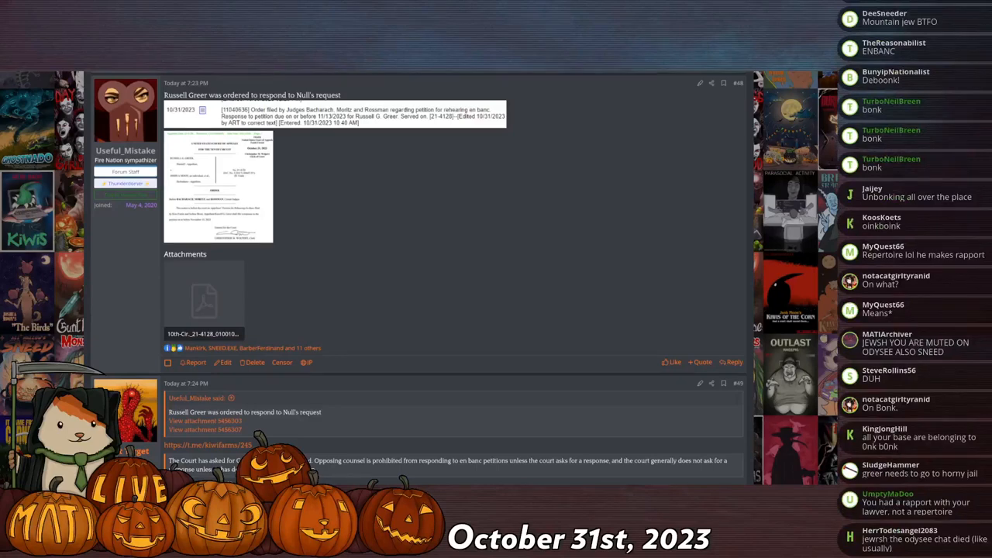
pyautogui.scroll(-3)
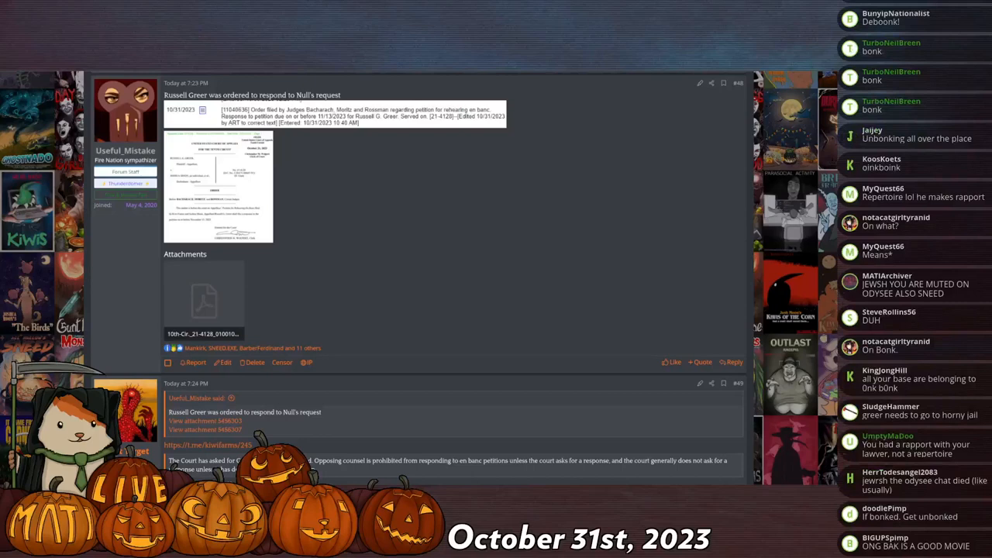
pyautogui.scroll(-3)
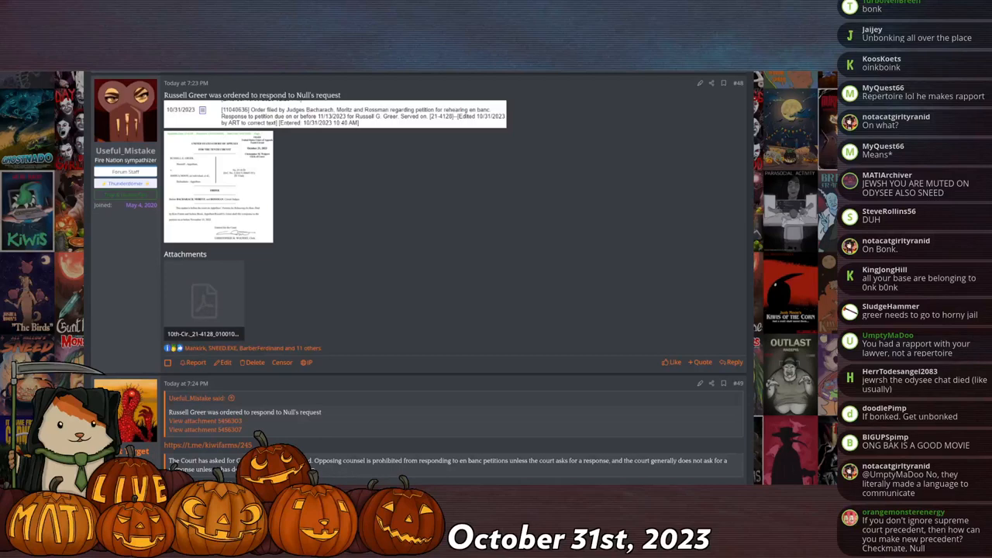
pyautogui.scroll(-3)
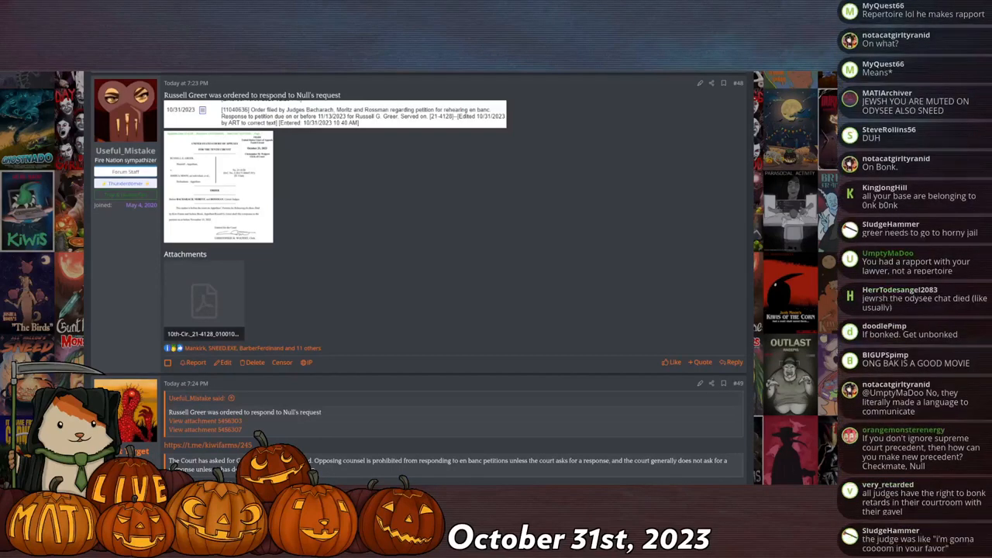
pyautogui.scroll(-3)
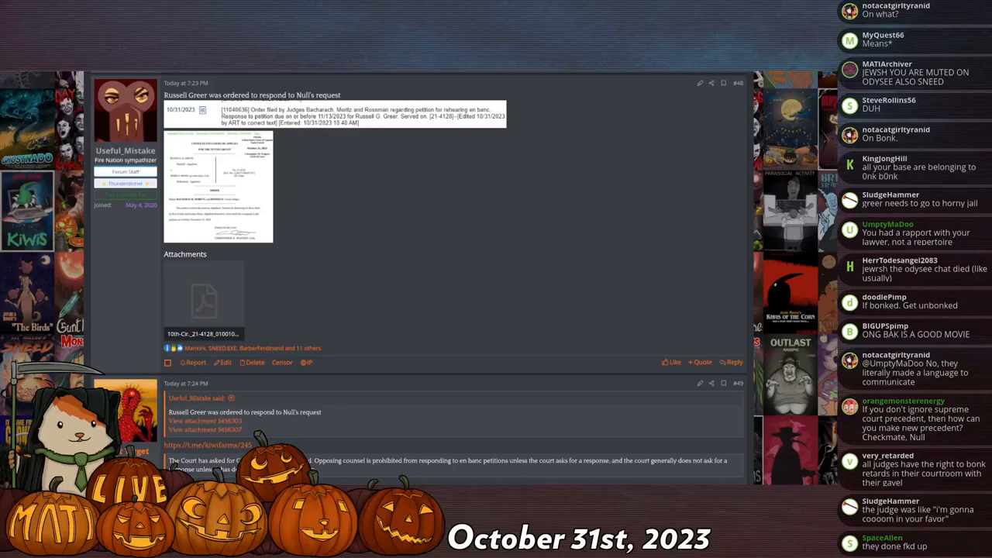
pyautogui.scroll(-3)
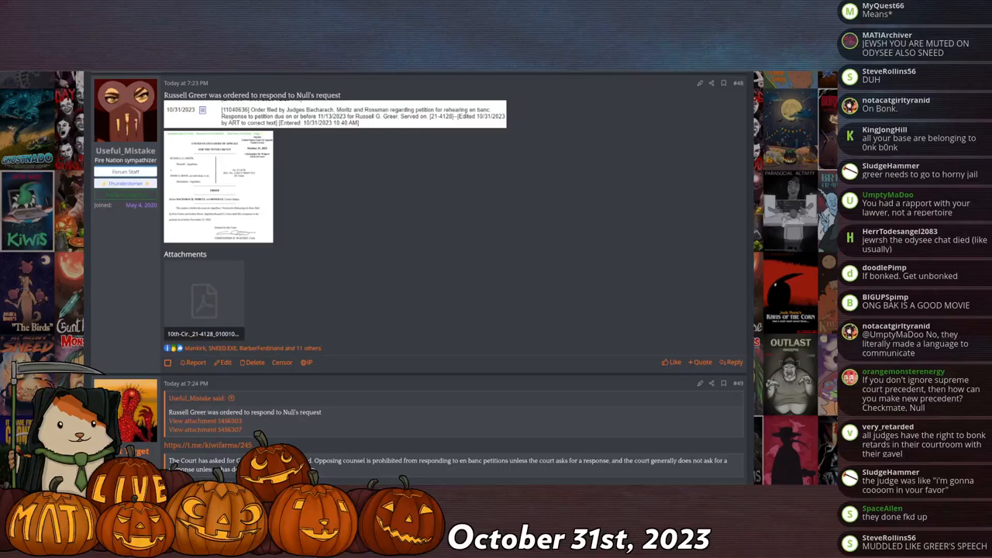
pyautogui.scroll(-3)
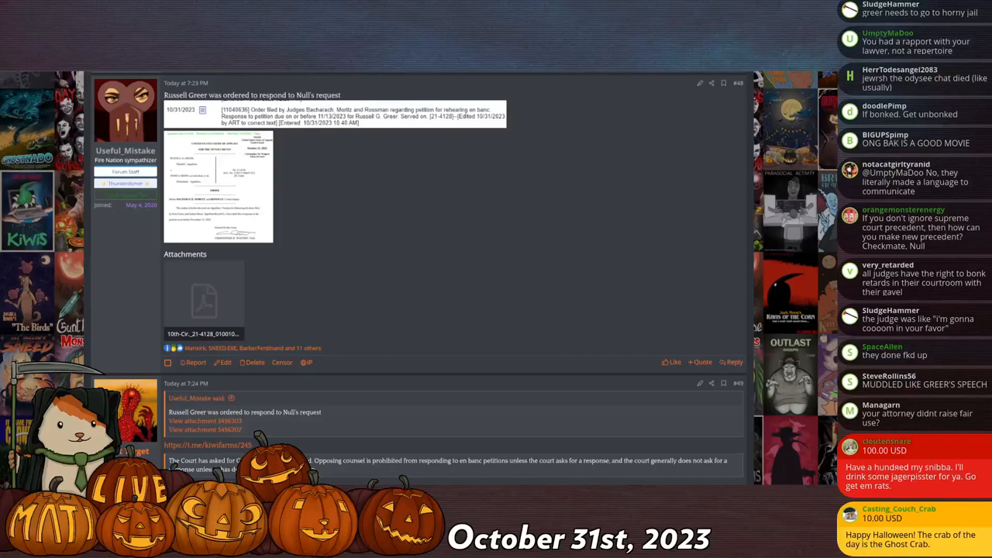
pyautogui.scroll(-3)
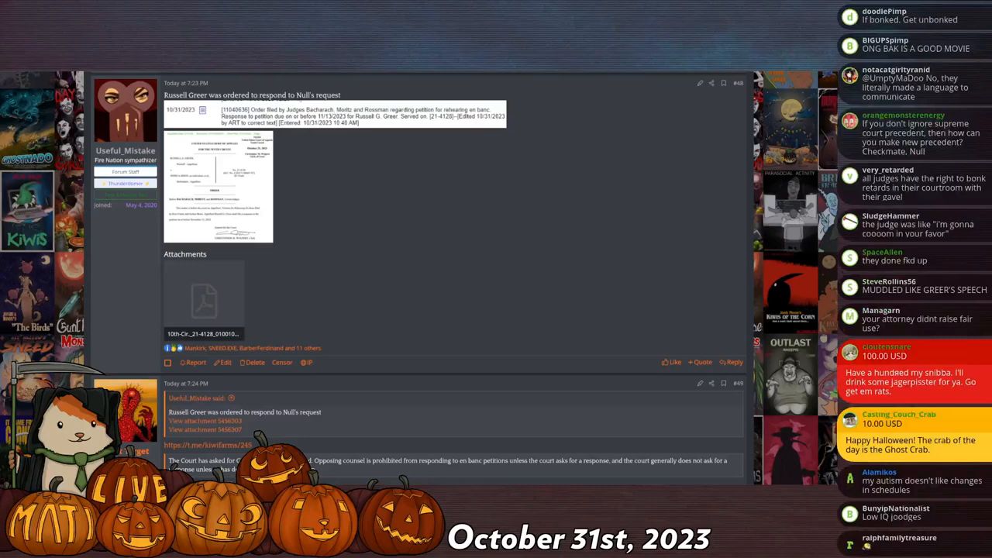
pyautogui.scroll(-3)
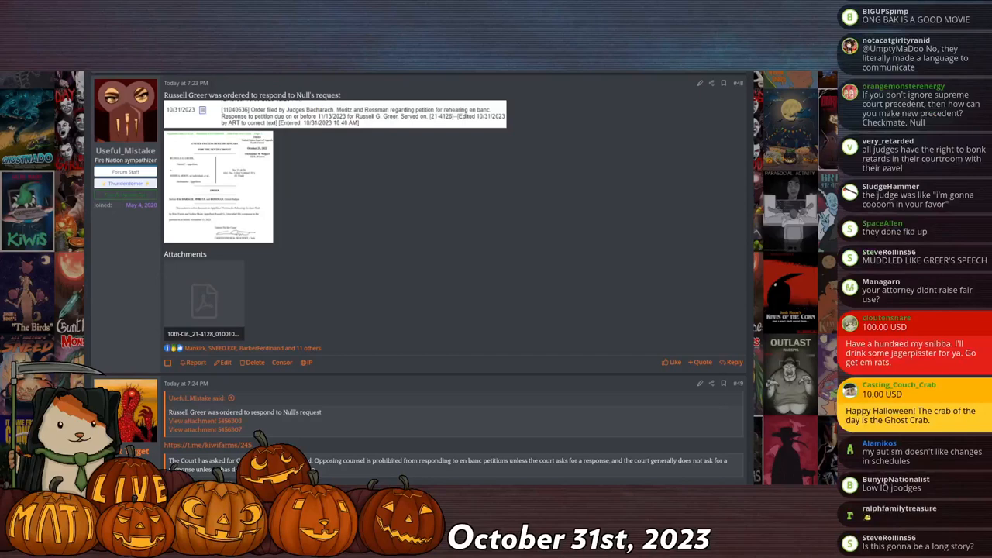
pyautogui.scroll(-3)
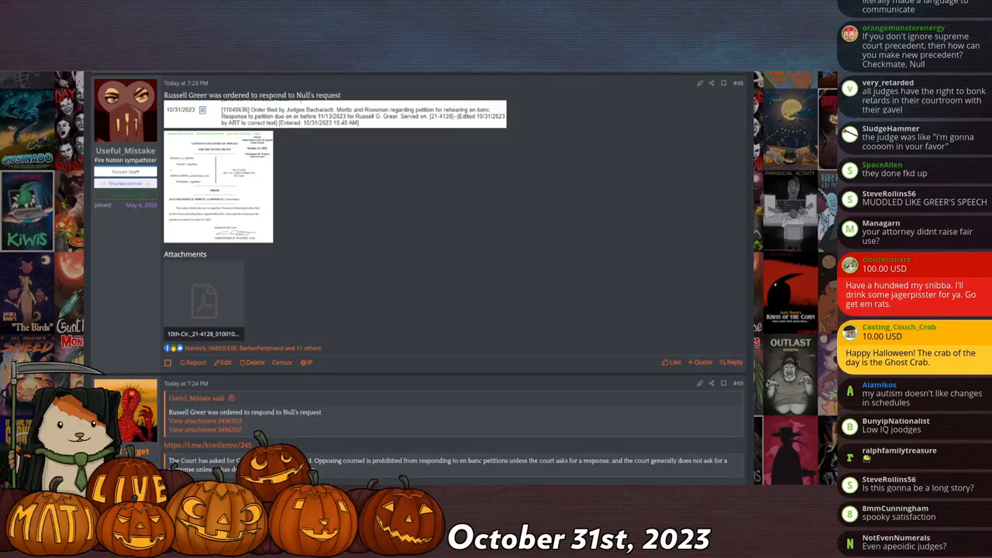
pyautogui.scroll(-3)
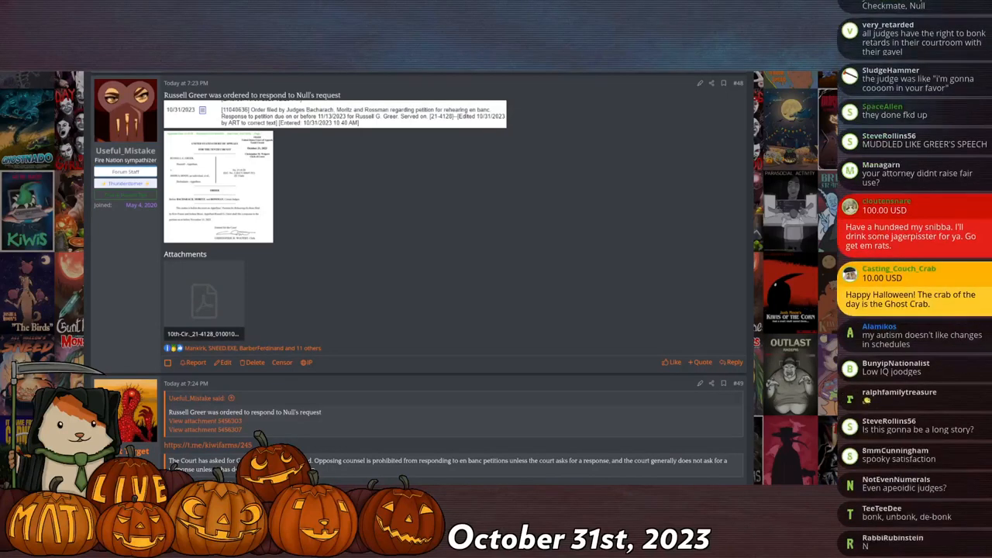
pyautogui.scroll(-3)
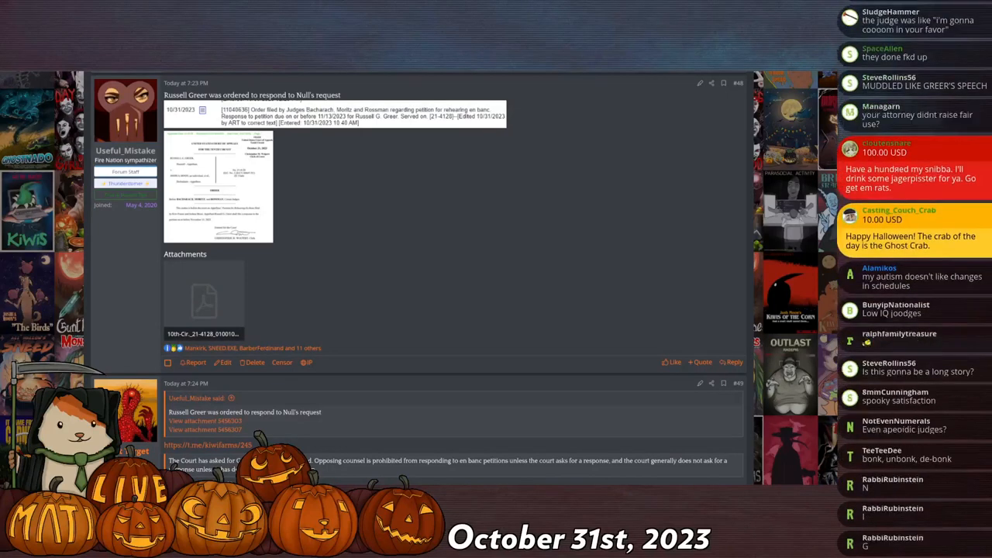
pyautogui.scroll(-3)
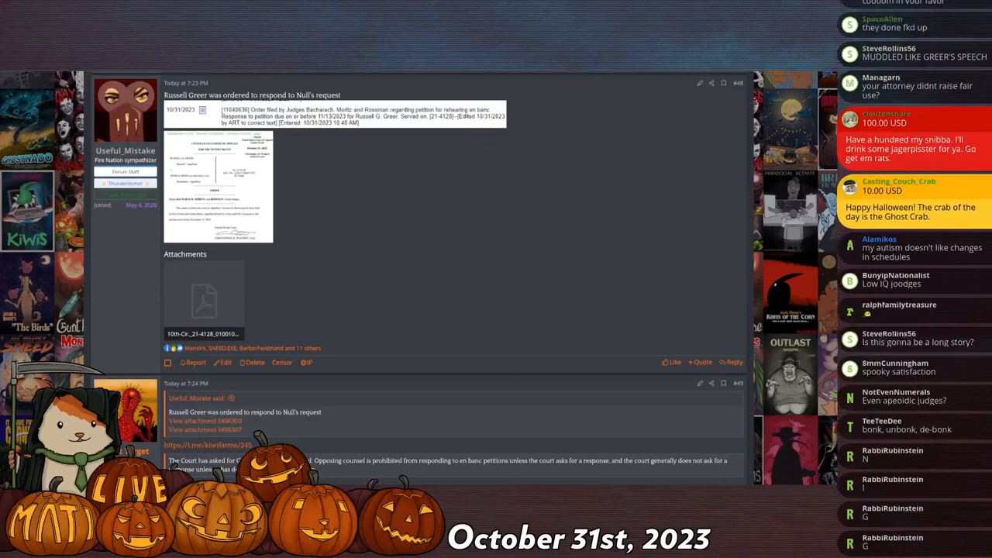
pyautogui.scroll(-3)
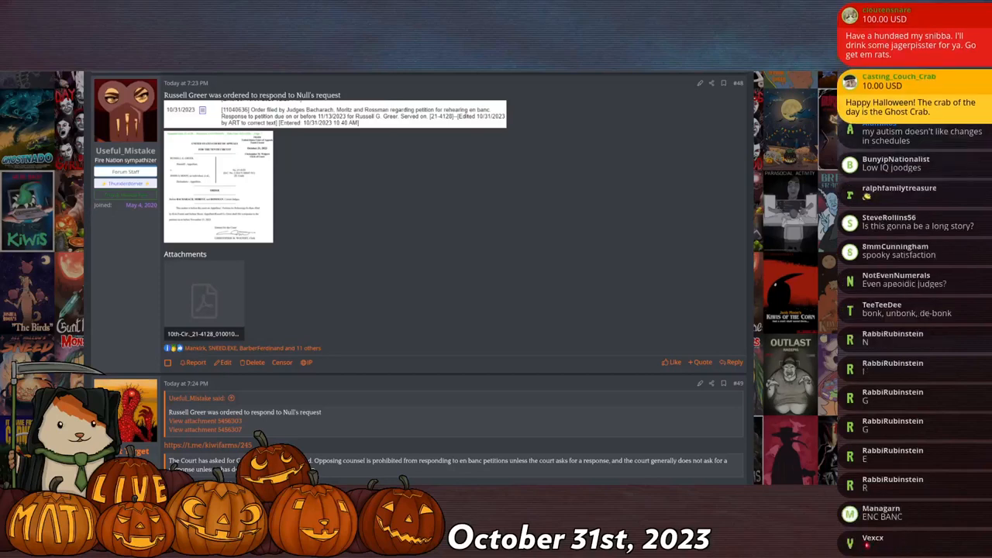
pyautogui.scroll(-3)
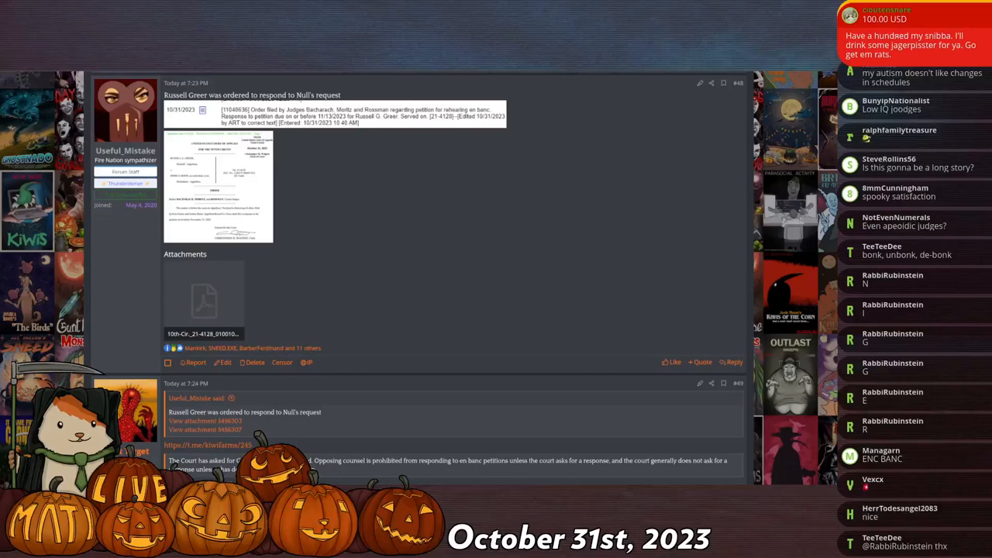
pyautogui.scroll(-3)
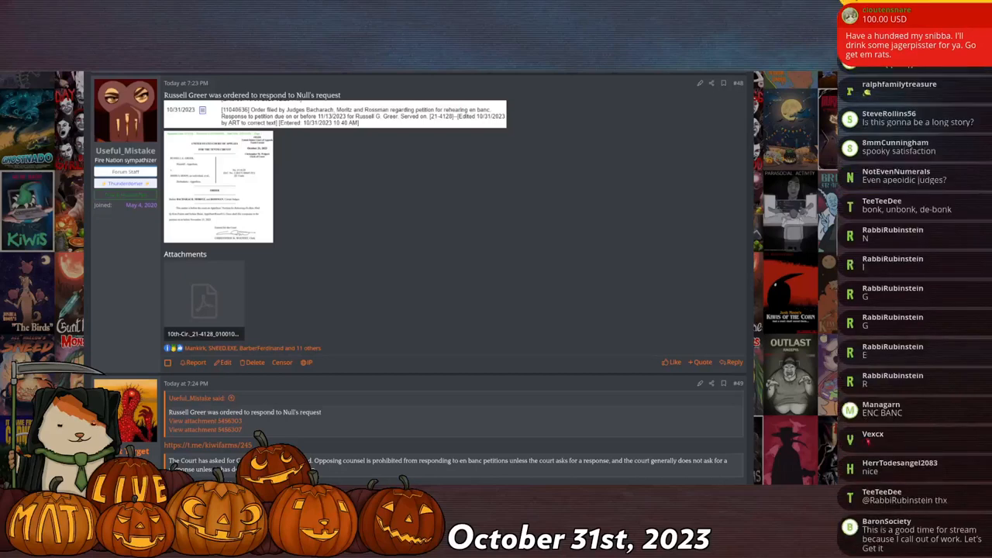
# Enlarge the order image in the lightbox and scroll through the full page directing Greer to respond by November 13, 2023
pyautogui.click(217, 173)
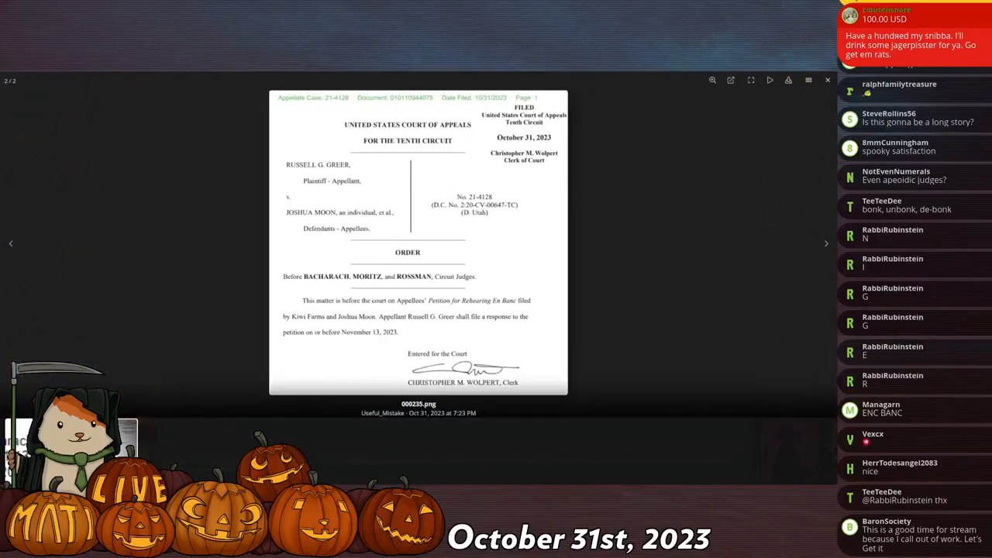
pyautogui.scroll(-3)
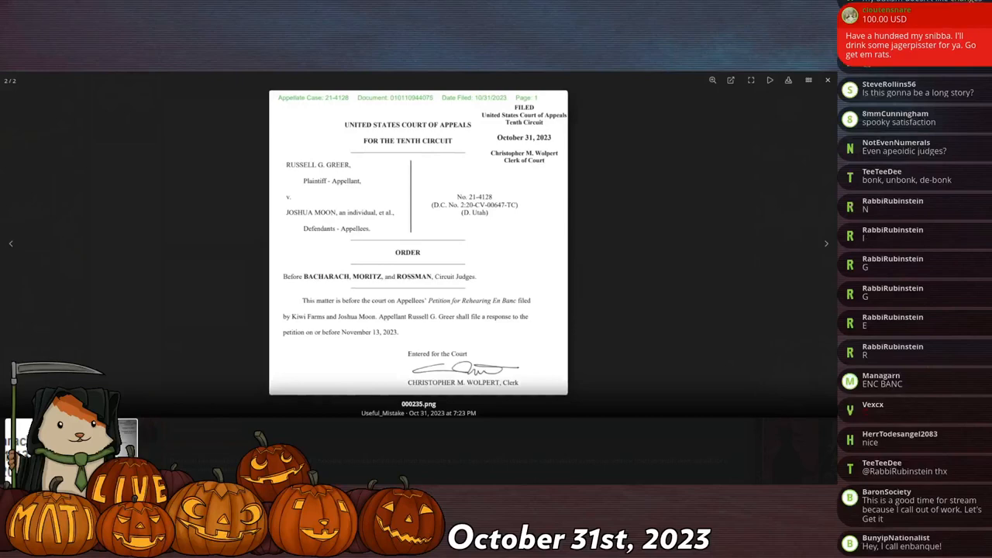
pyautogui.scroll(-3)
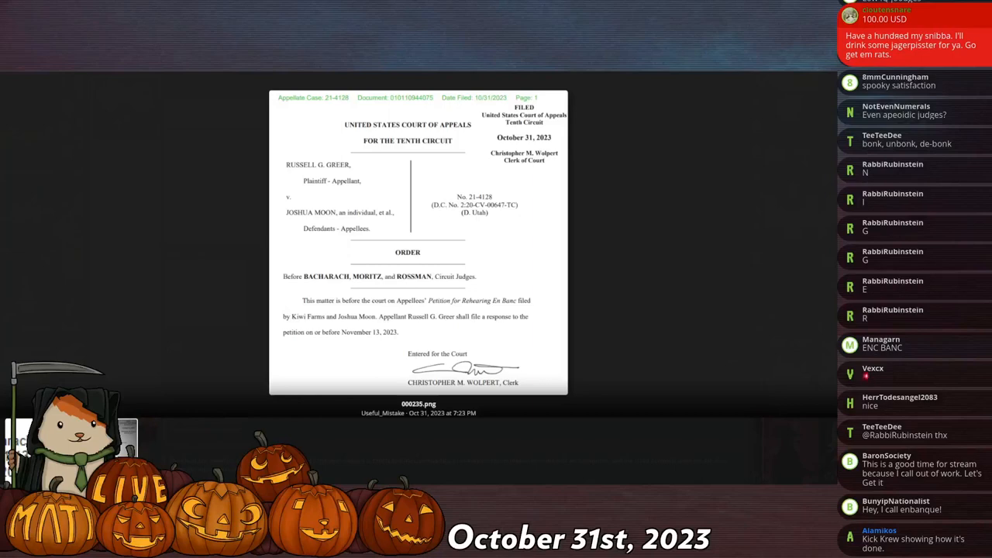
pyautogui.scroll(-3)
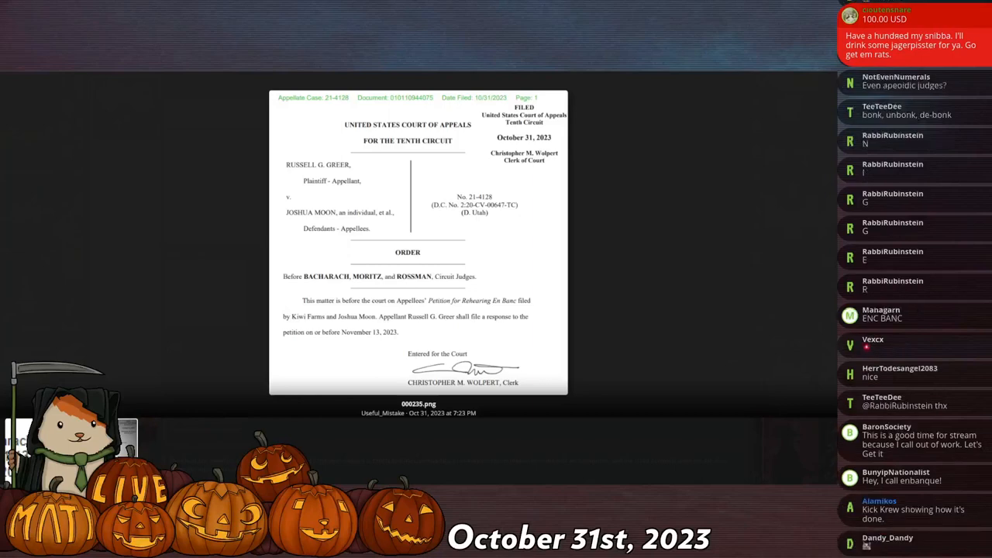
pyautogui.scroll(-3)
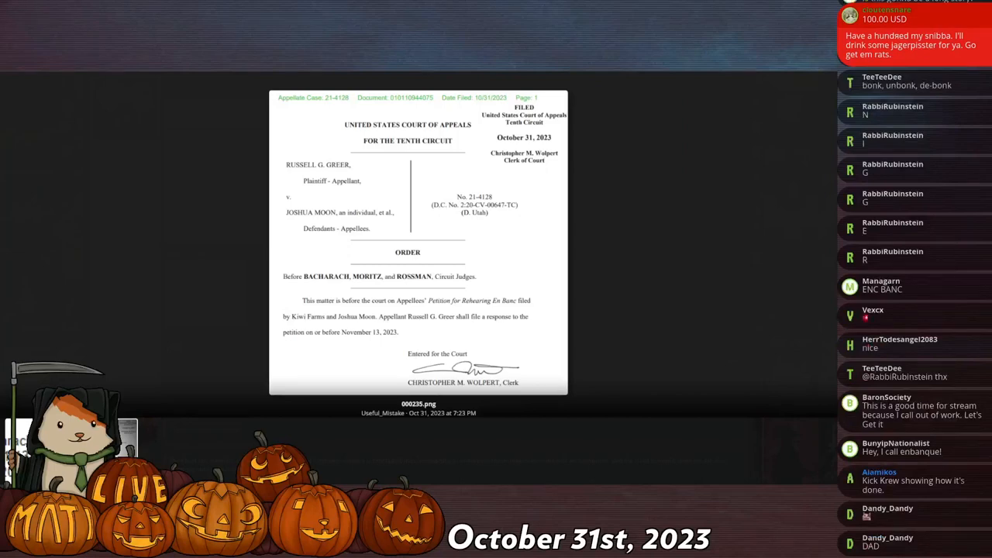
pyautogui.scroll(-3)
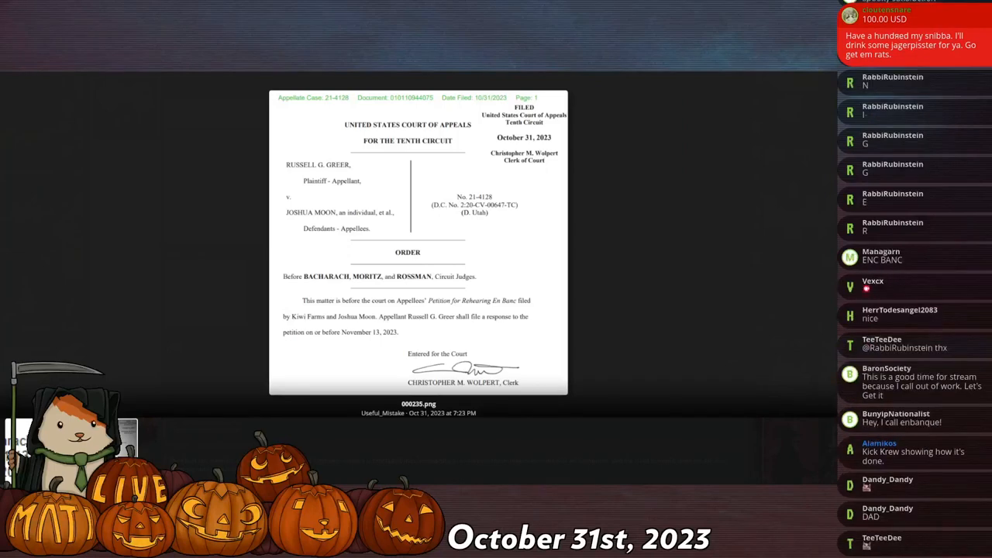
pyautogui.scroll(-3)
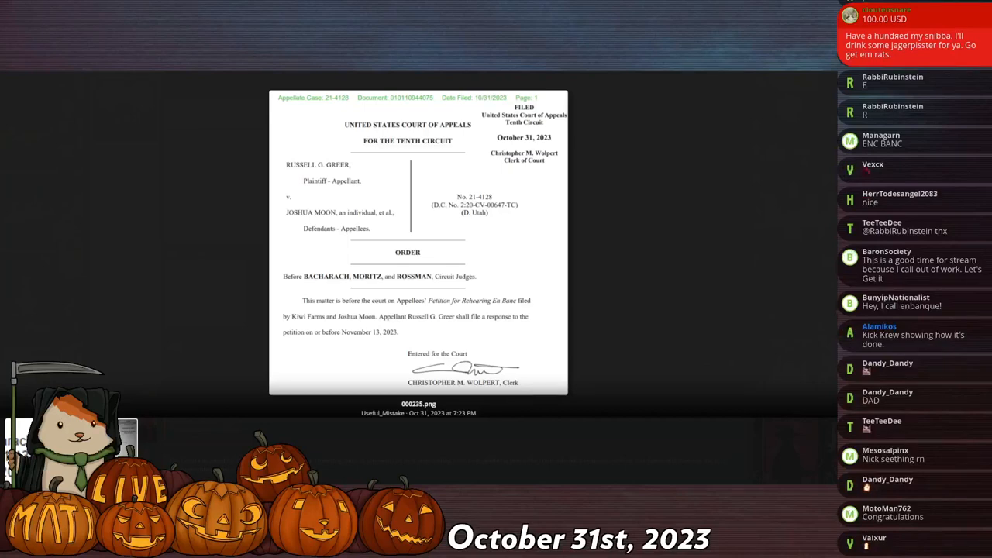
pyautogui.scroll(-3)
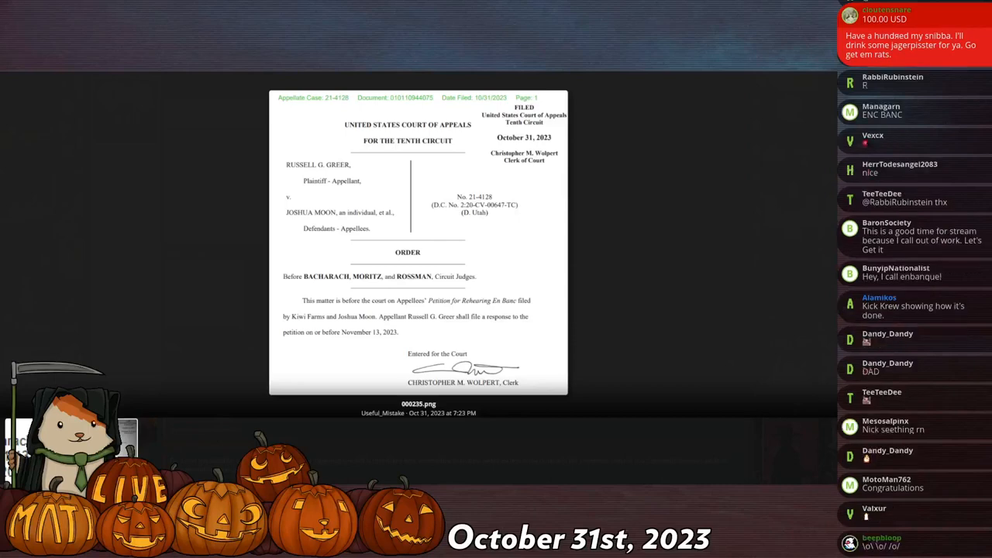
pyautogui.scroll(-3)
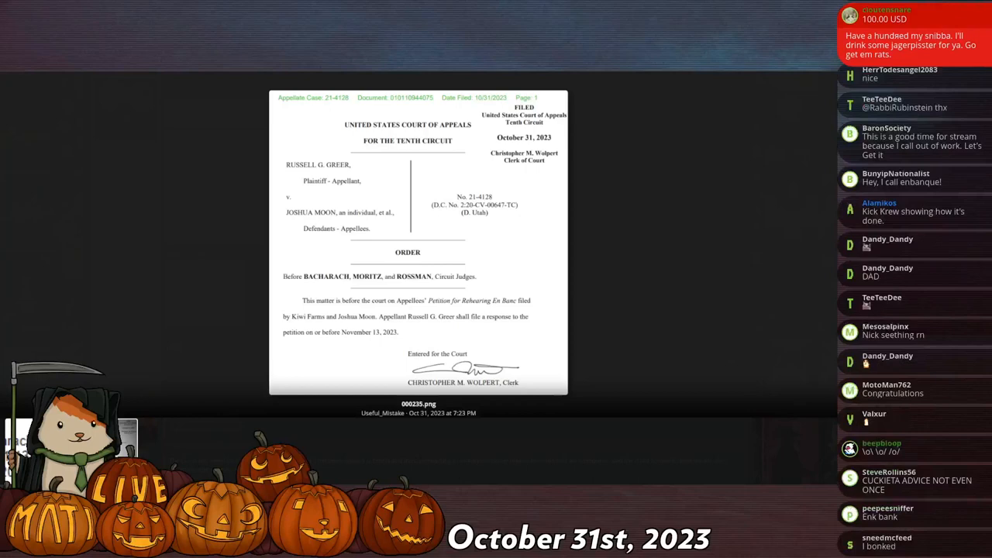
pyautogui.scroll(-3)
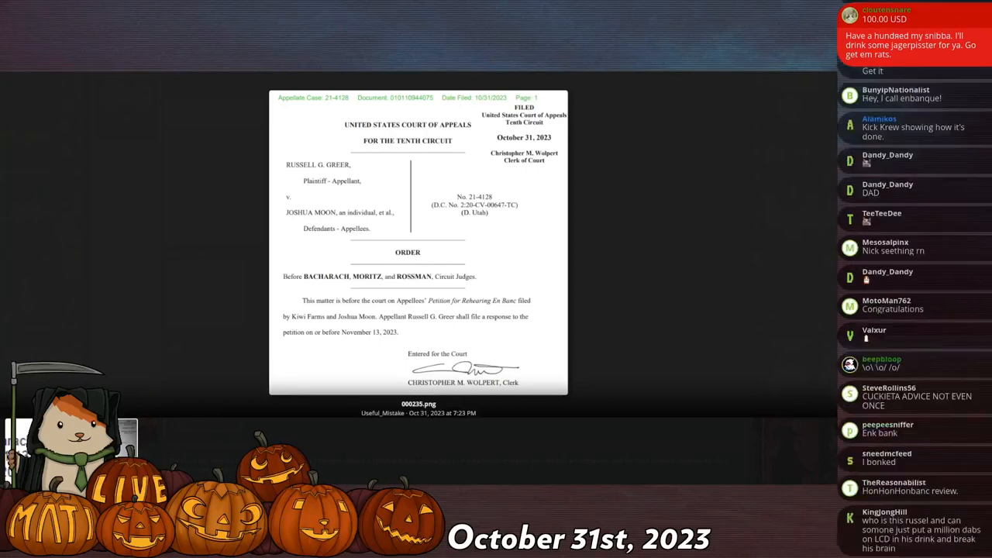
pyautogui.scroll(-3)
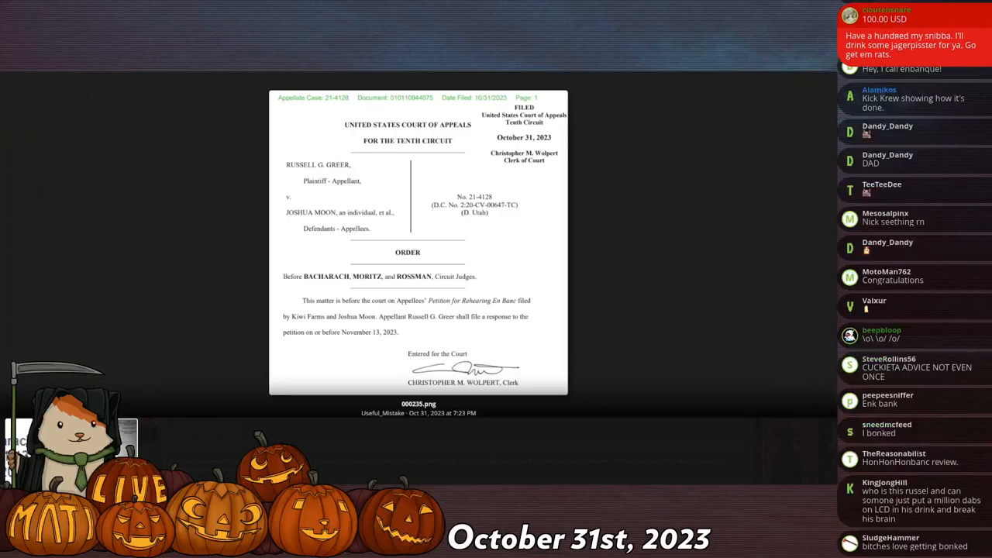
pyautogui.scroll(-3)
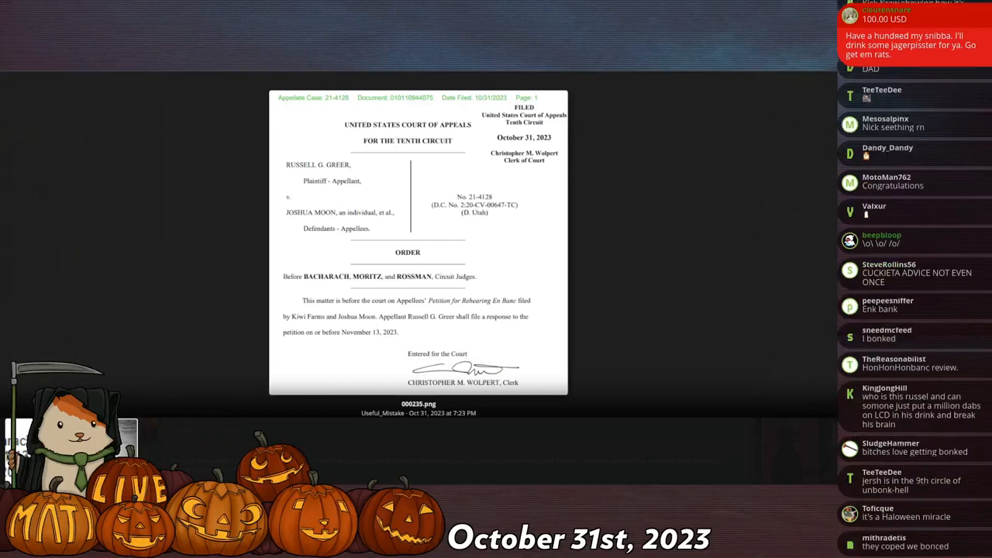
pyautogui.scroll(-3)
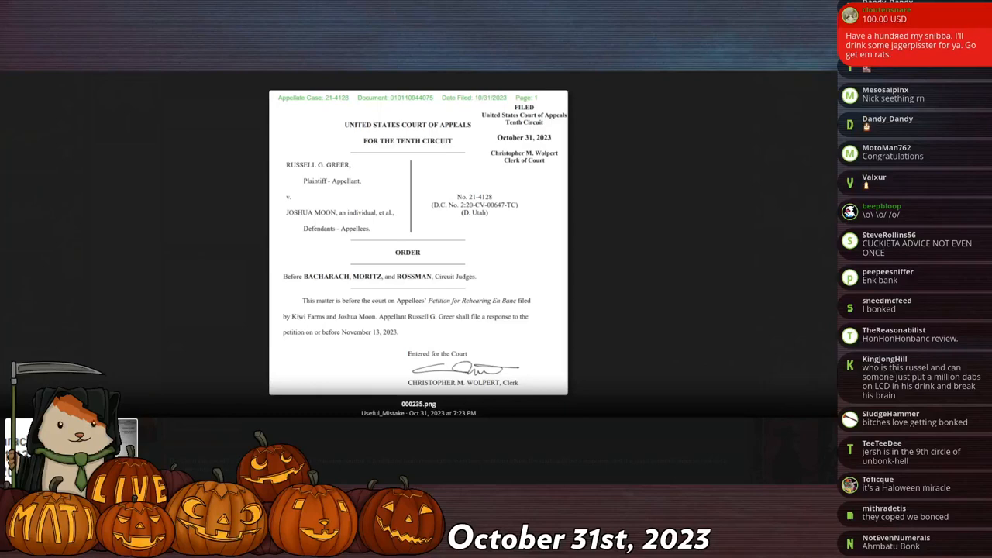
pyautogui.scroll(-3)
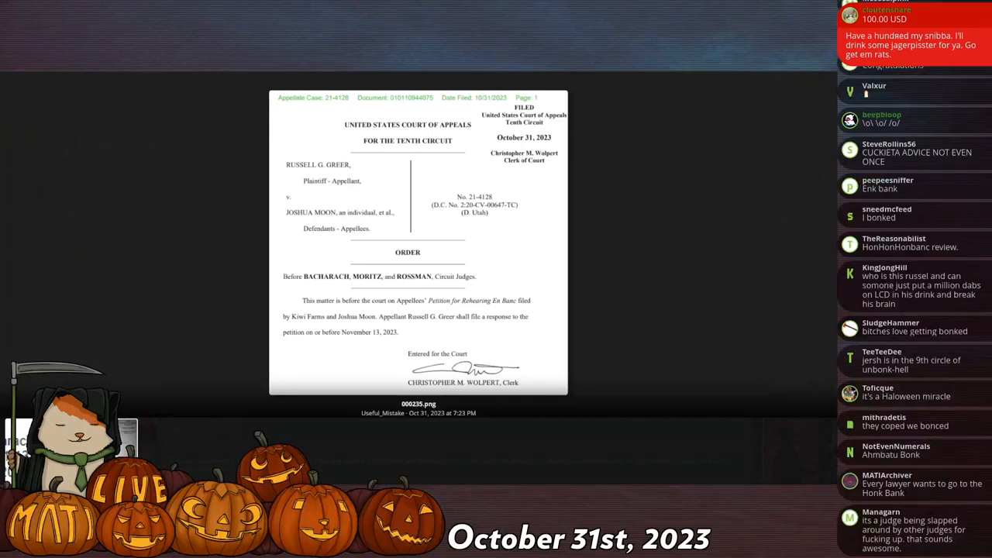
pyautogui.scroll(-3)
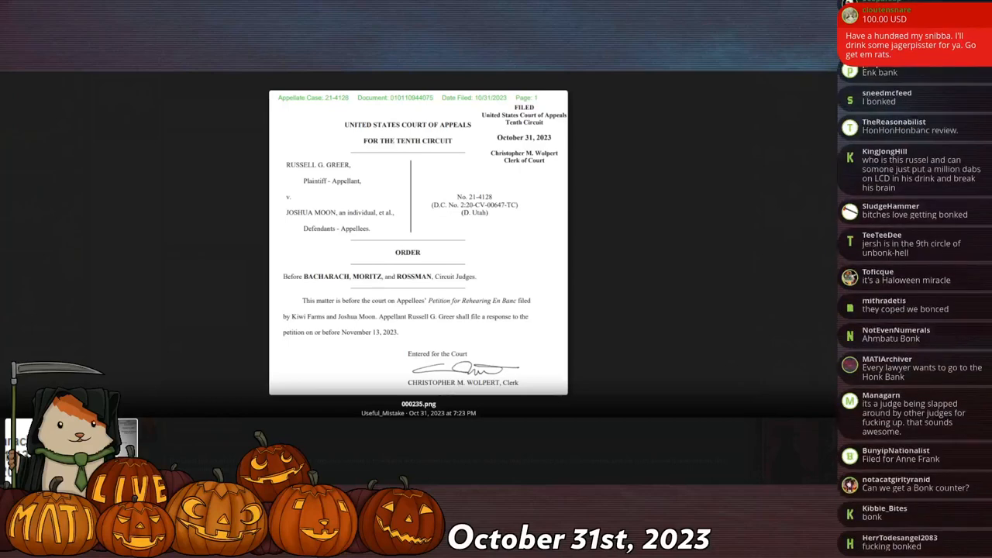
pyautogui.scroll(-3)
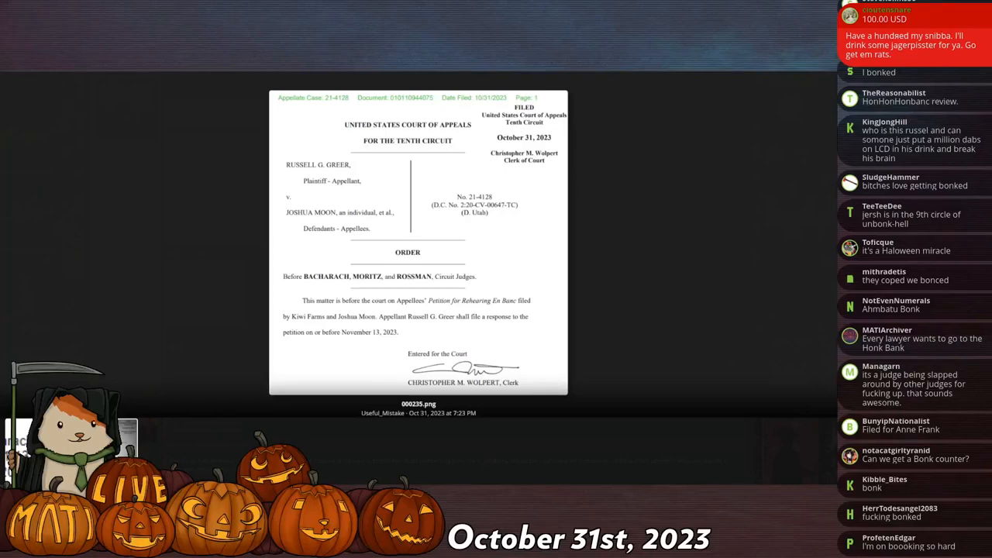
pyautogui.scroll(-3)
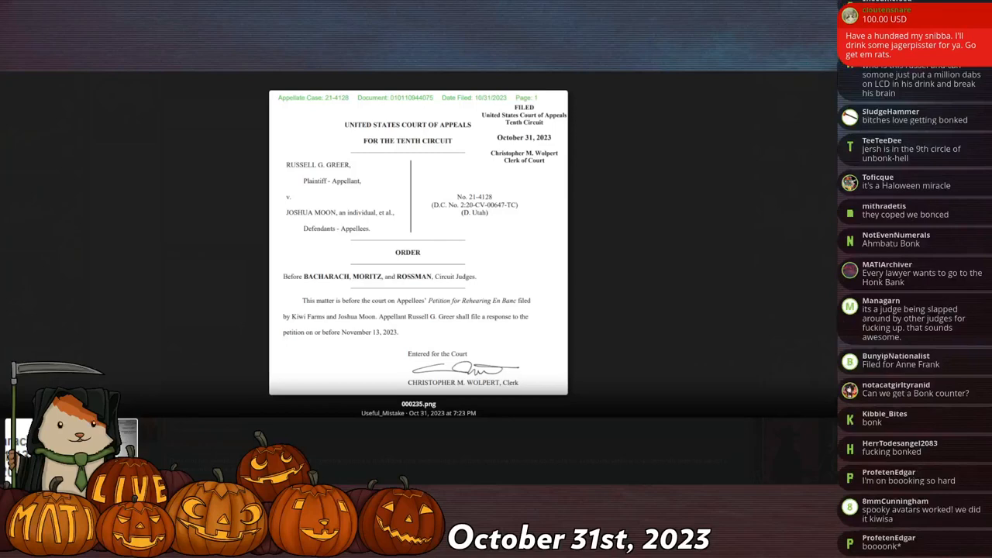
pyautogui.scroll(-3)
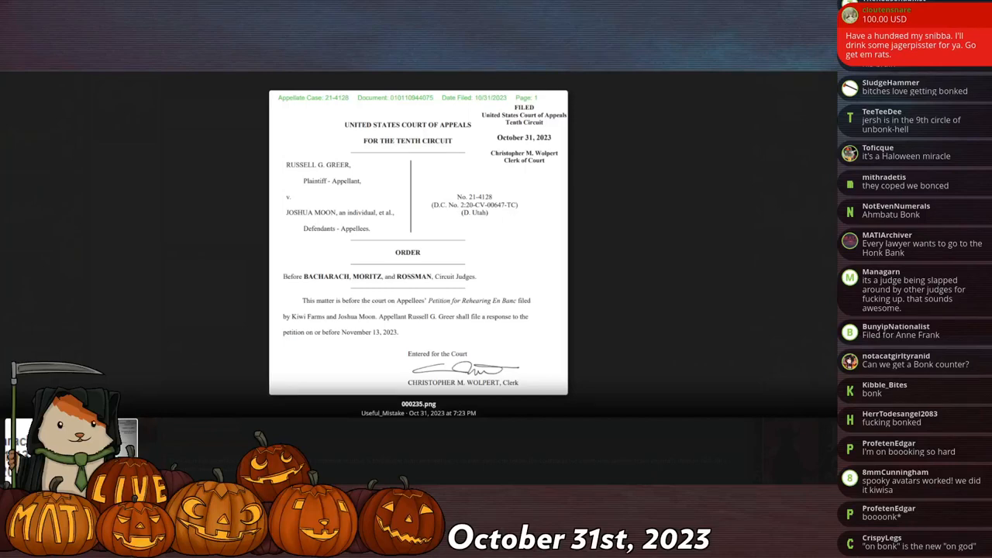
pyautogui.scroll(-3)
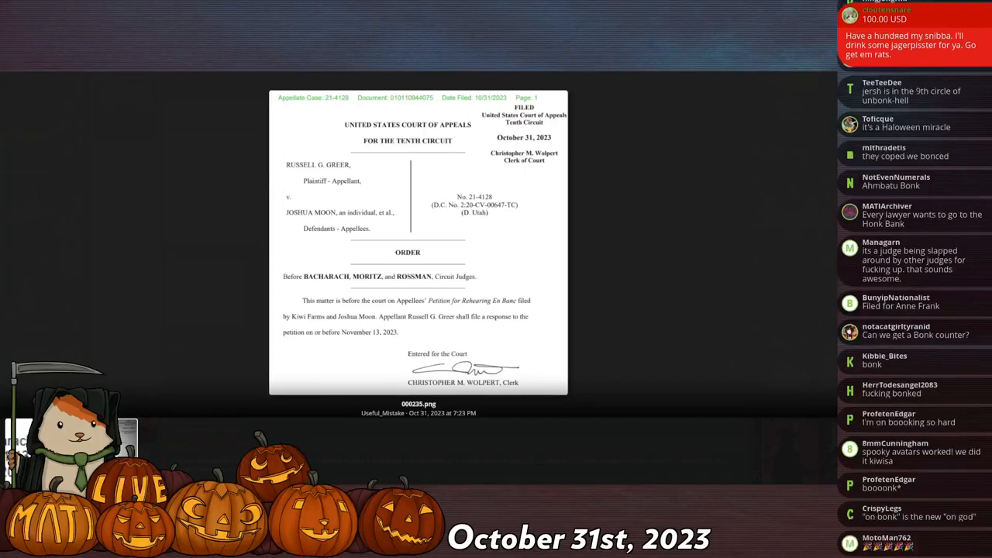
pyautogui.scroll(-3)
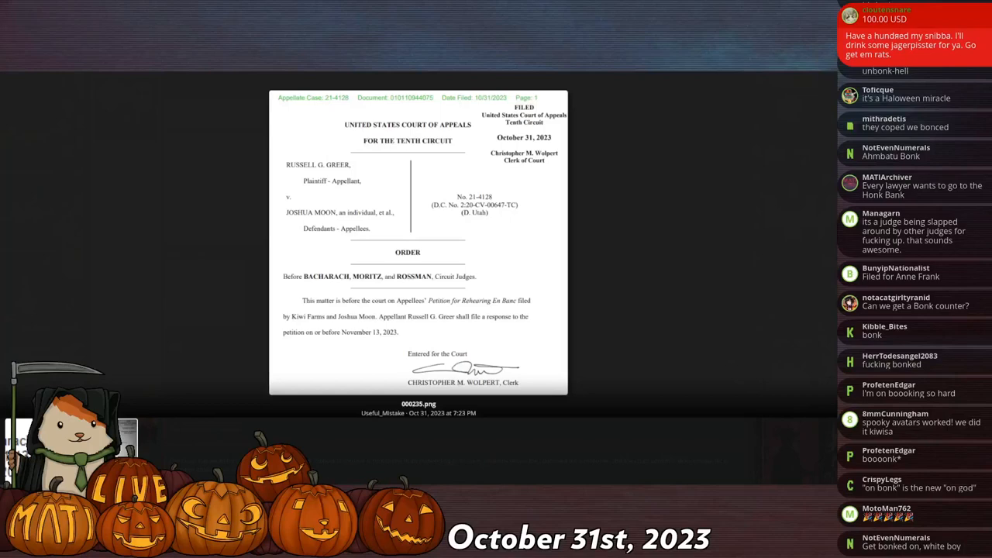
pyautogui.scroll(-3)
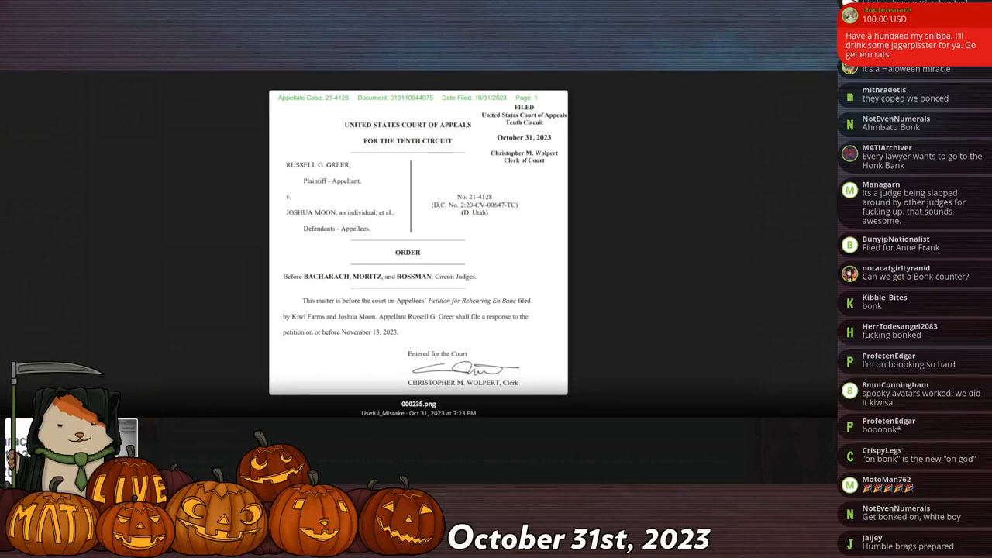
pyautogui.scroll(-3)
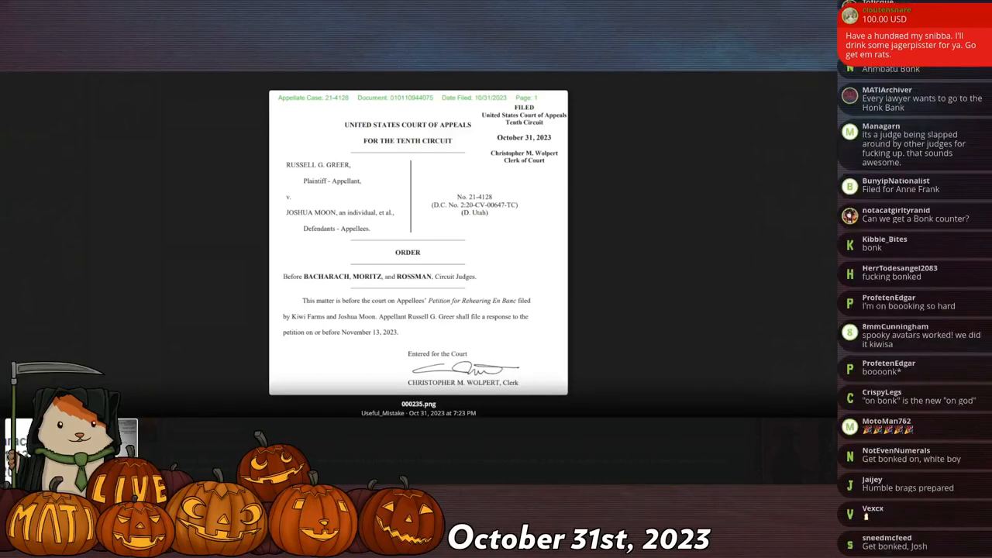
pyautogui.scroll(-3)
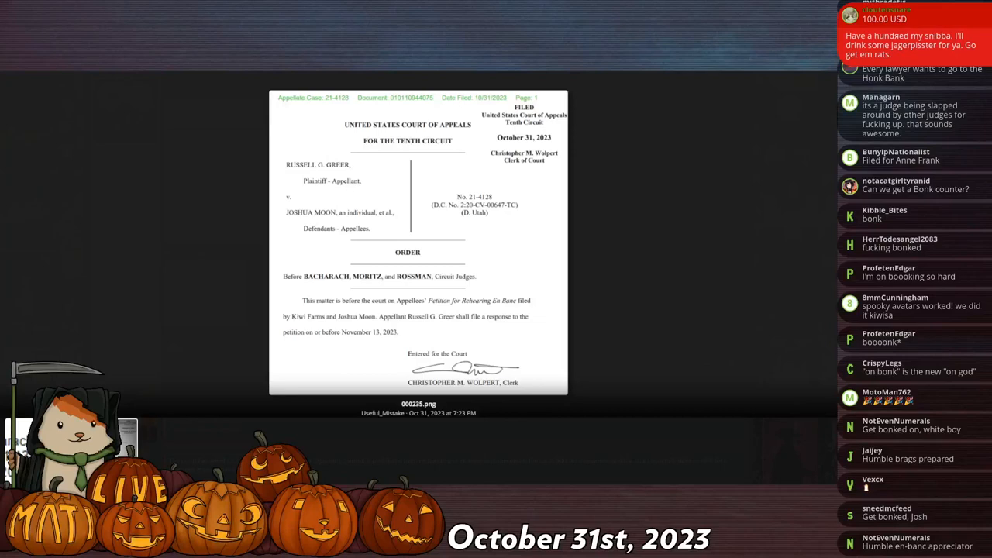
pyautogui.scroll(-3)
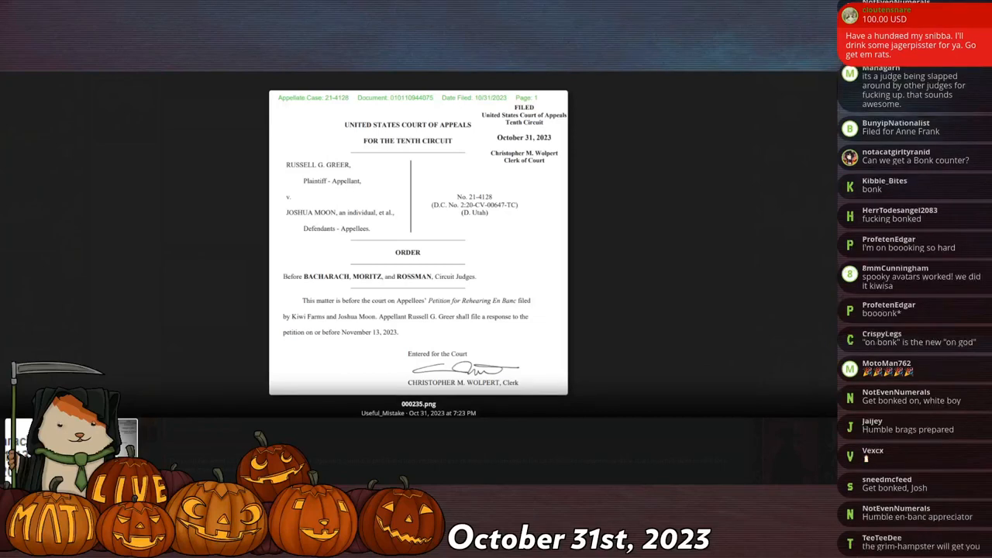